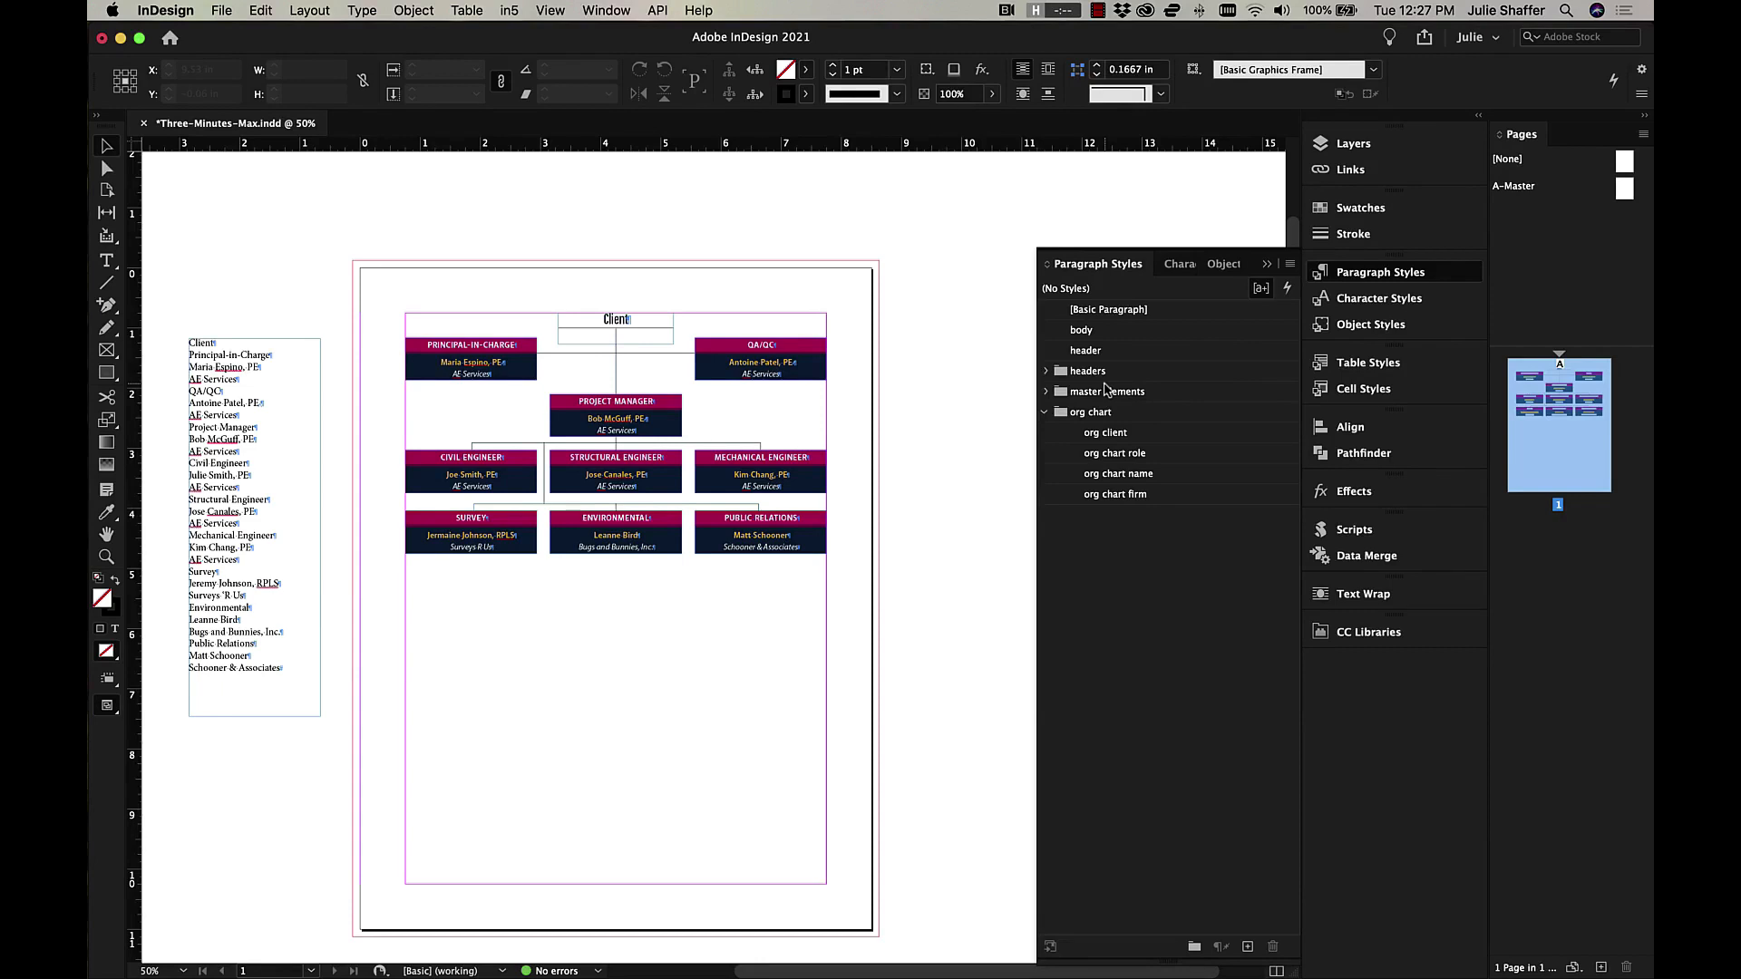
mouse_move(1125, 392)
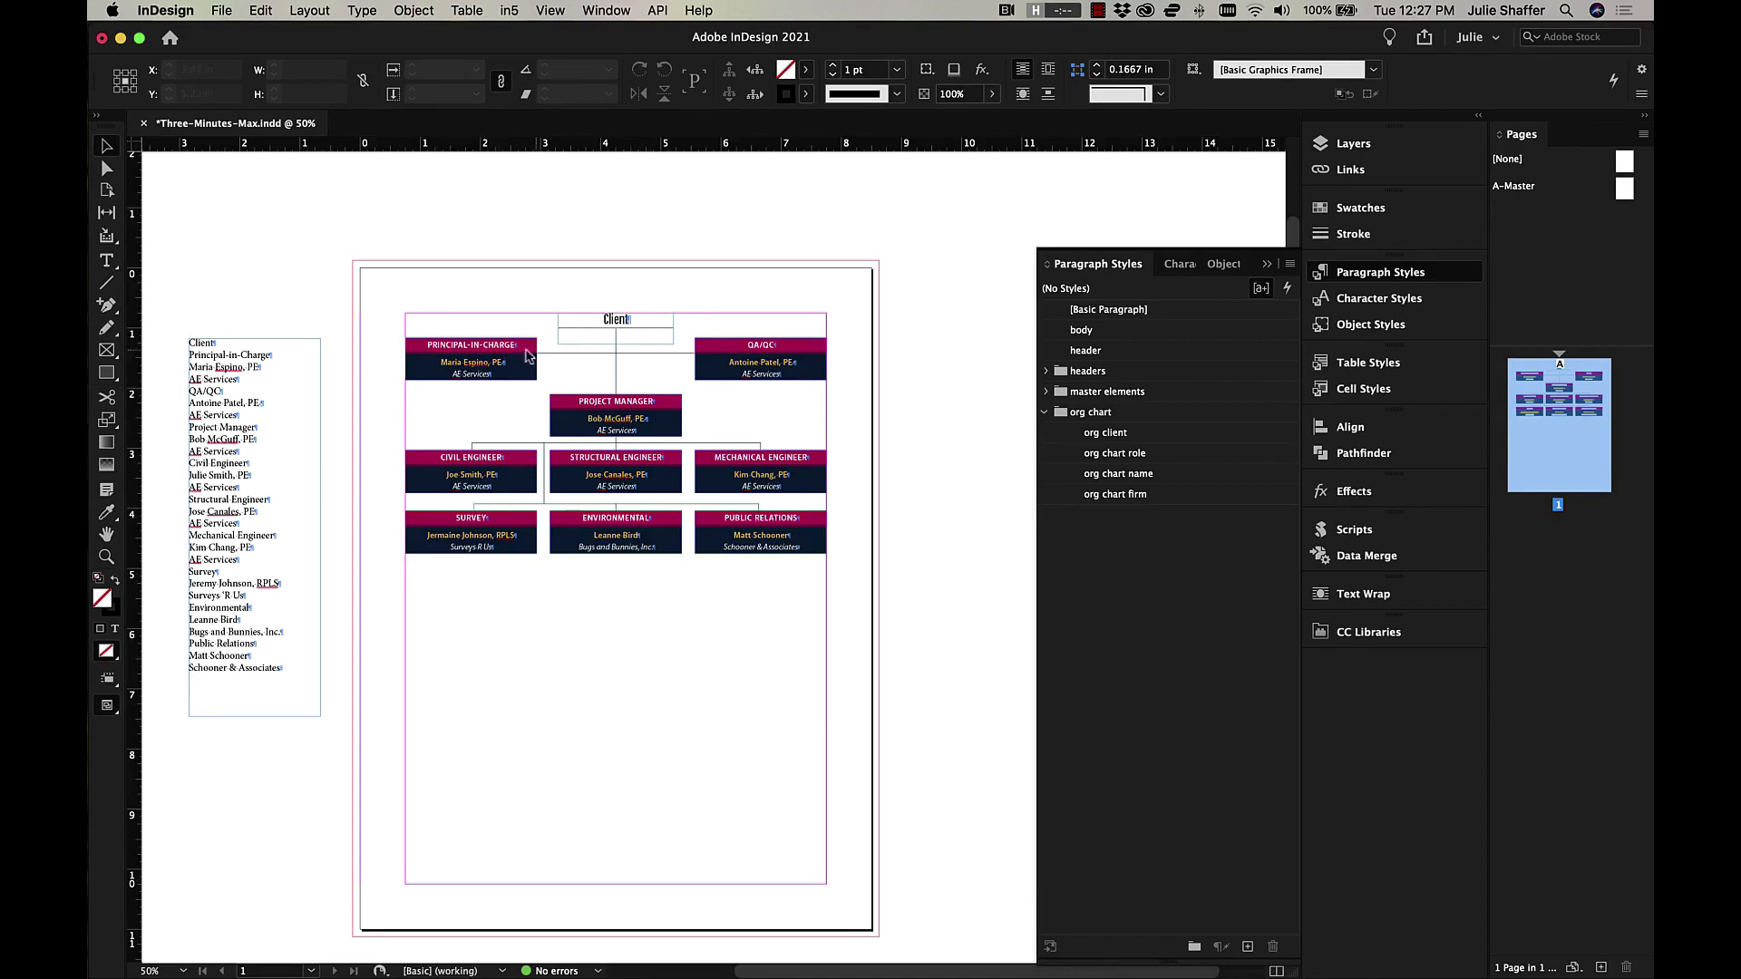
mouse_move(758, 350)
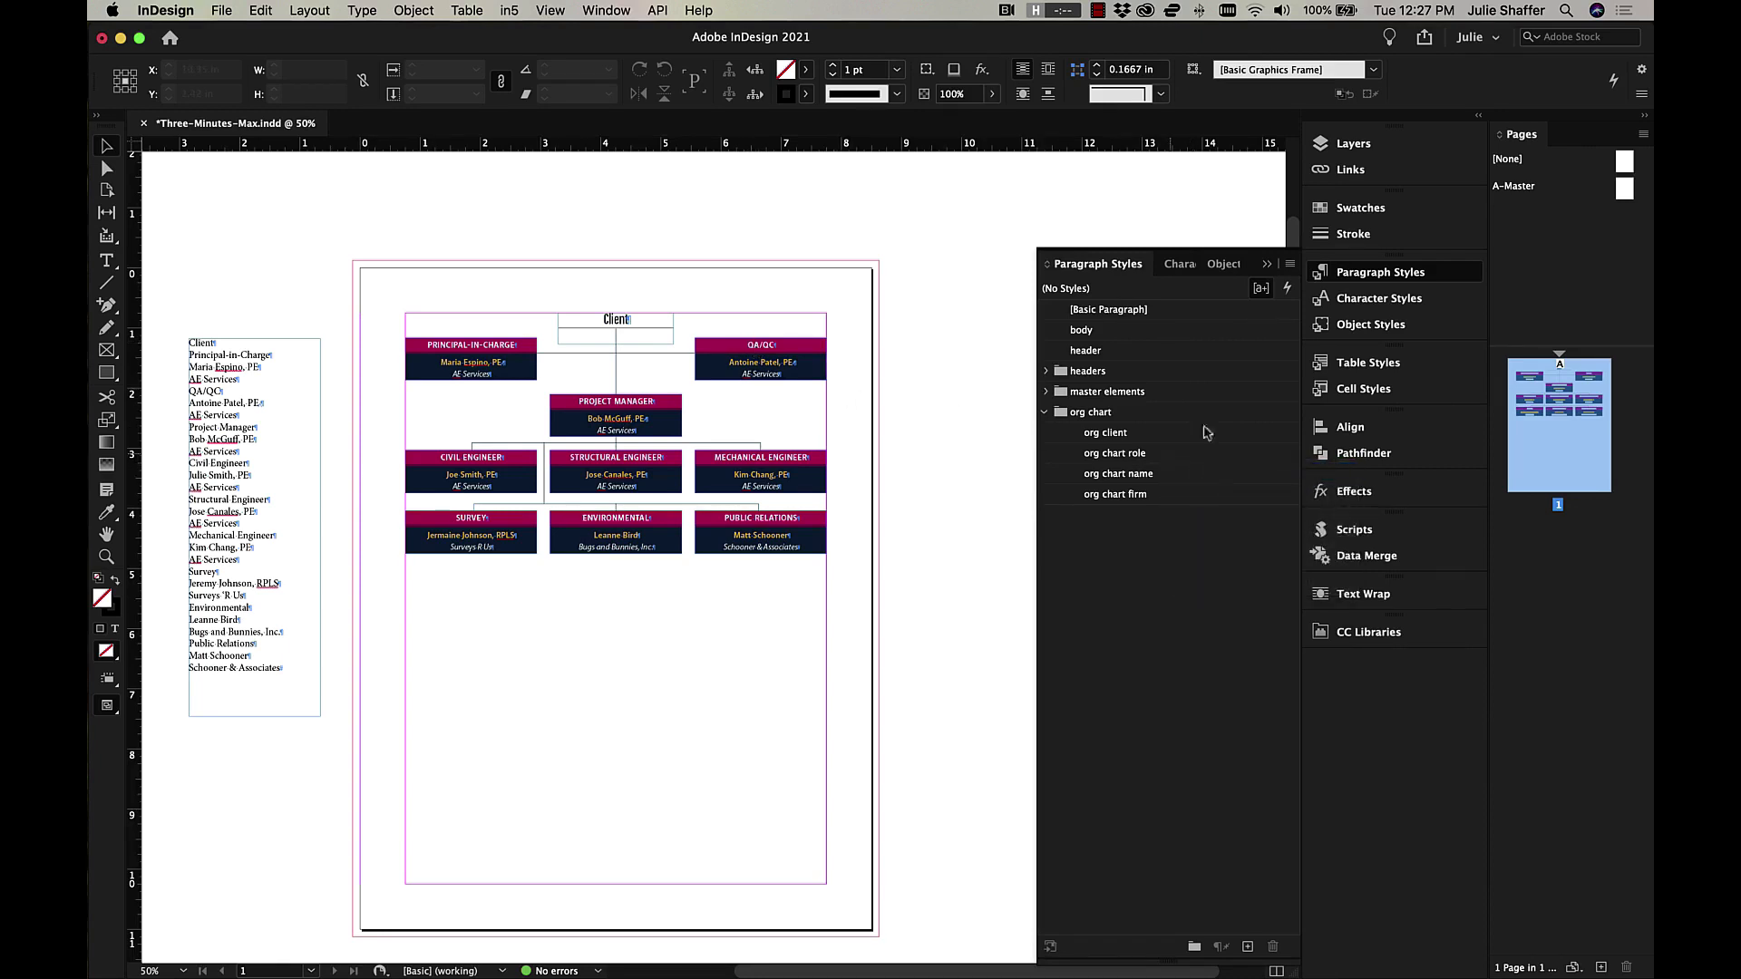
Review the org chart role paragraph style's Keep Options and leave it unchanged
double_click(1113, 452)
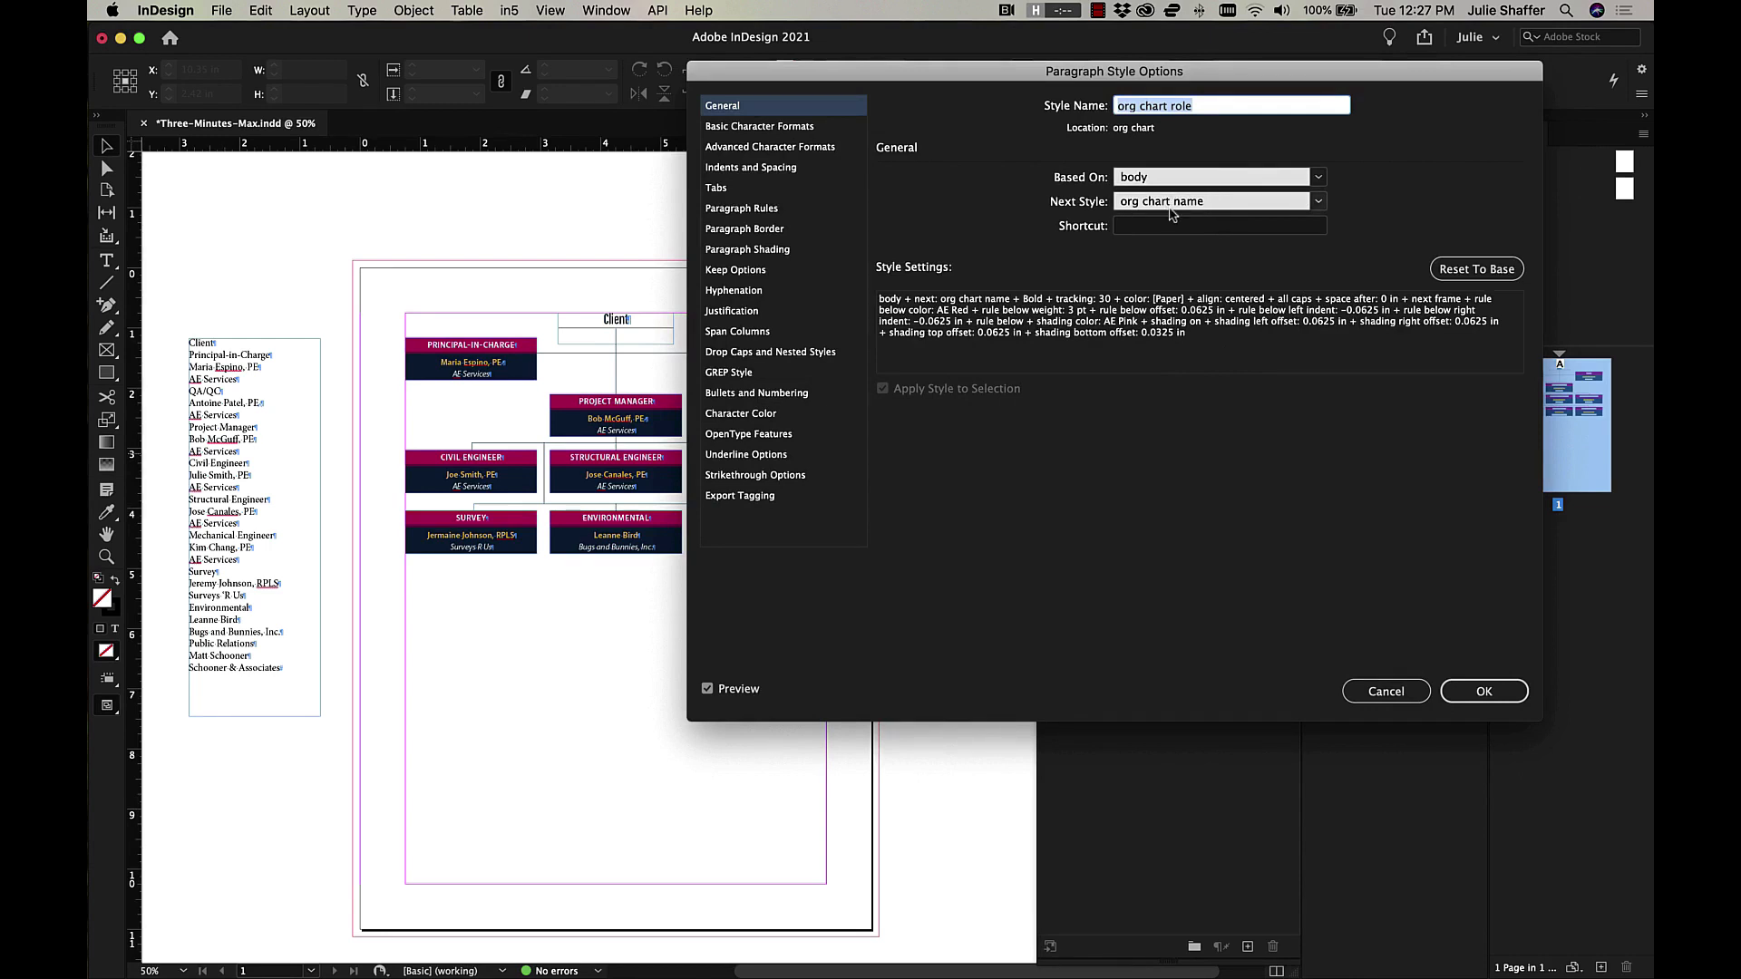
click(734, 270)
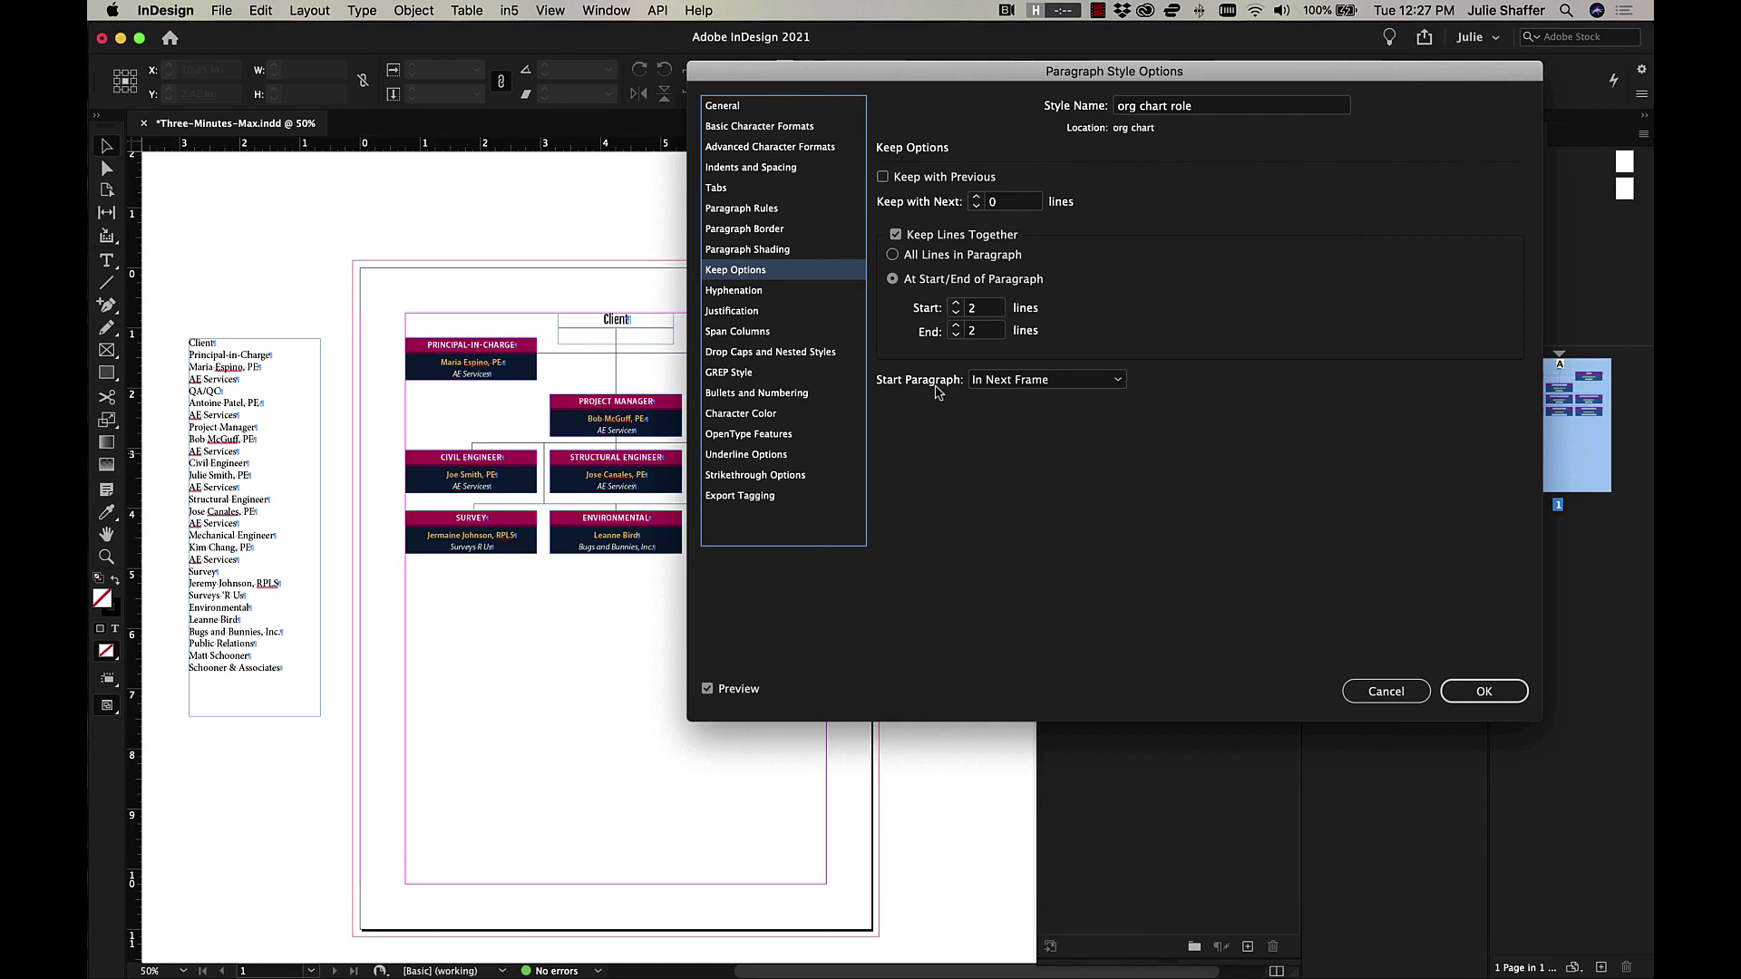
mouse_move(1411, 662)
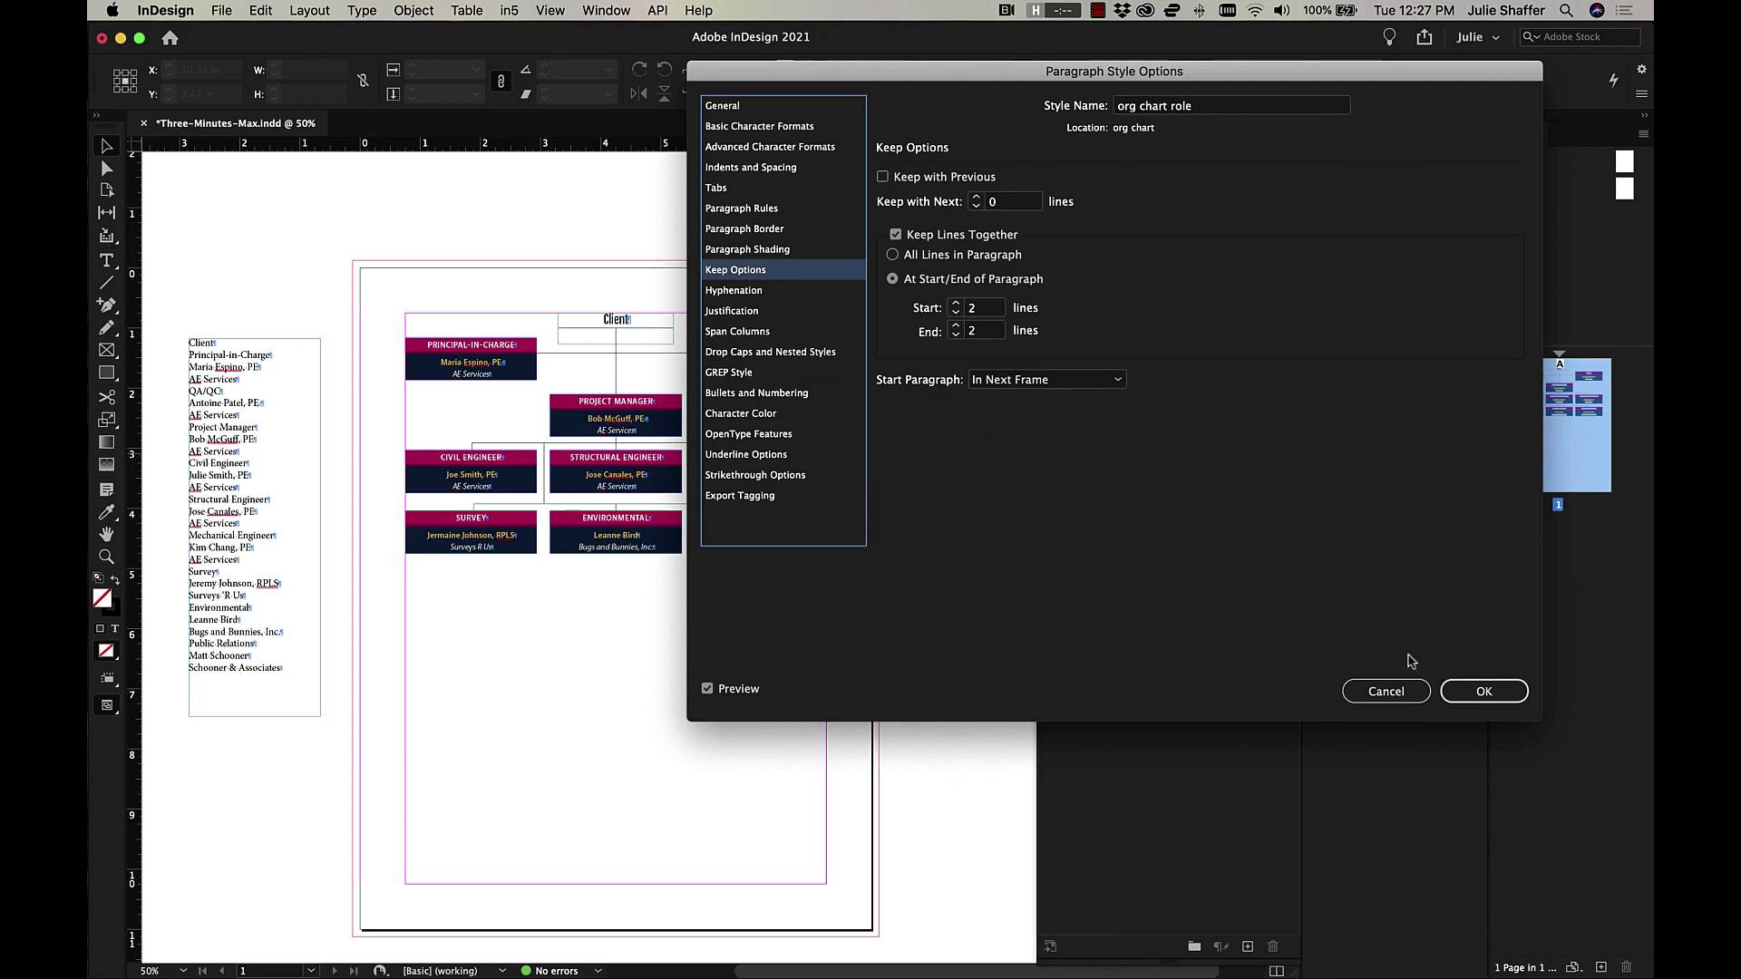
click(1484, 691)
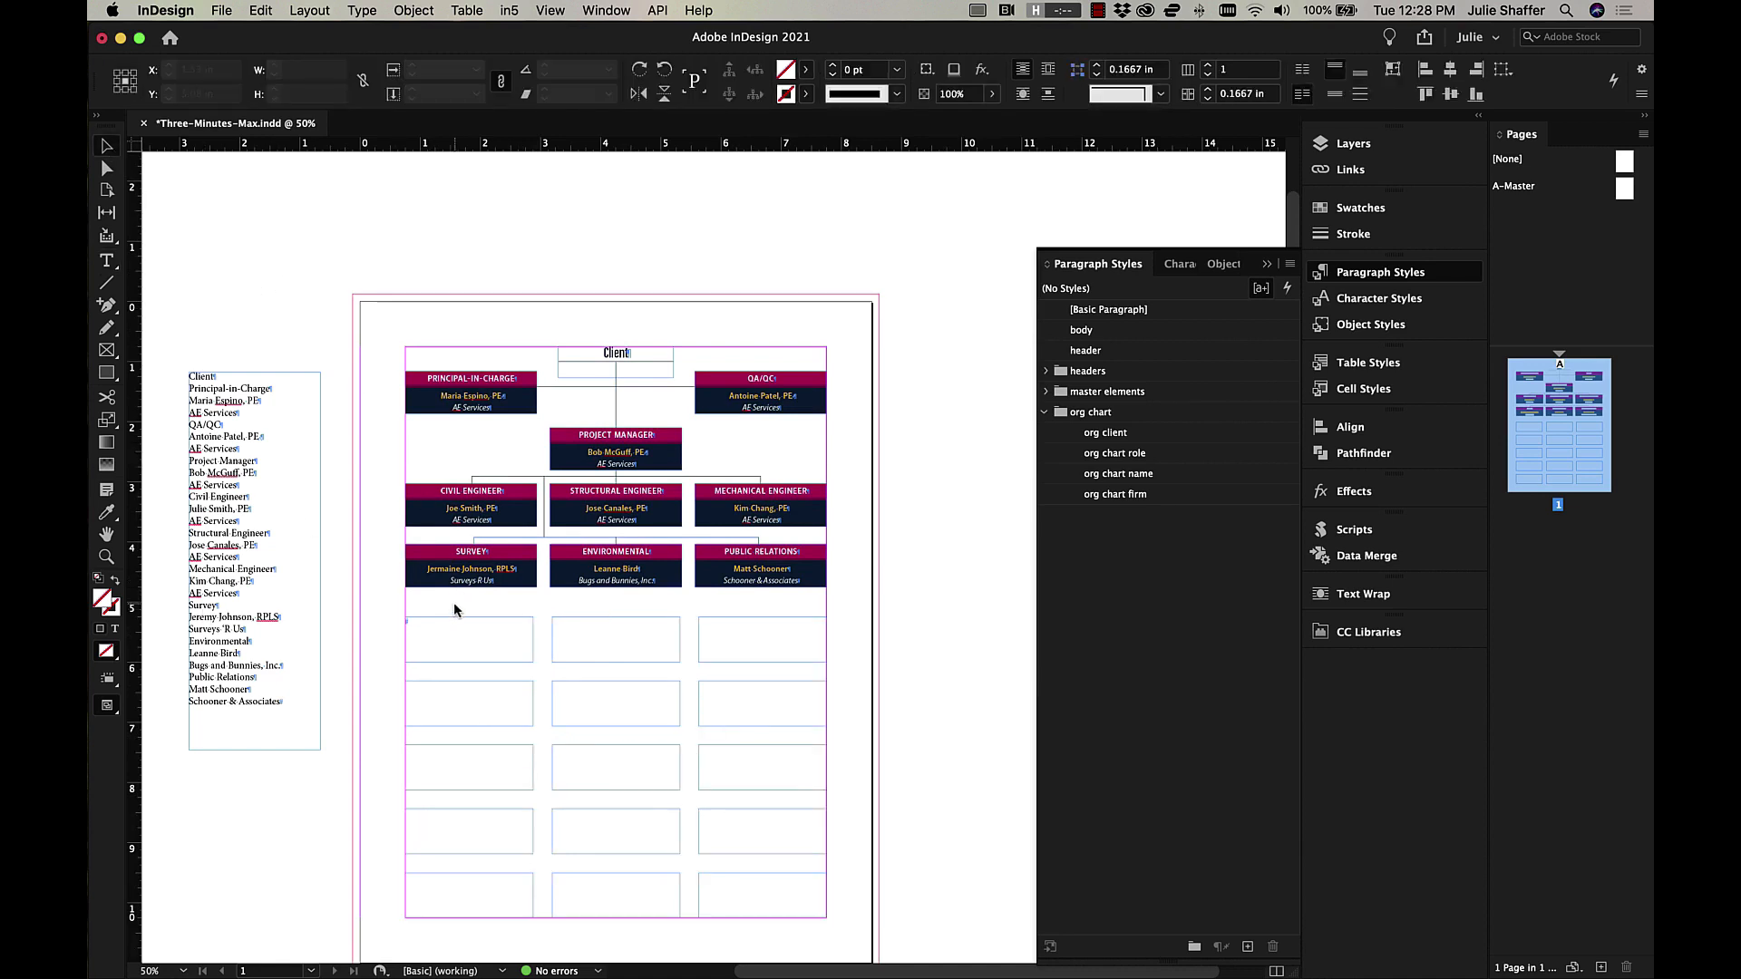
Flow the org chart text into the first empty grid frame
click(615, 639)
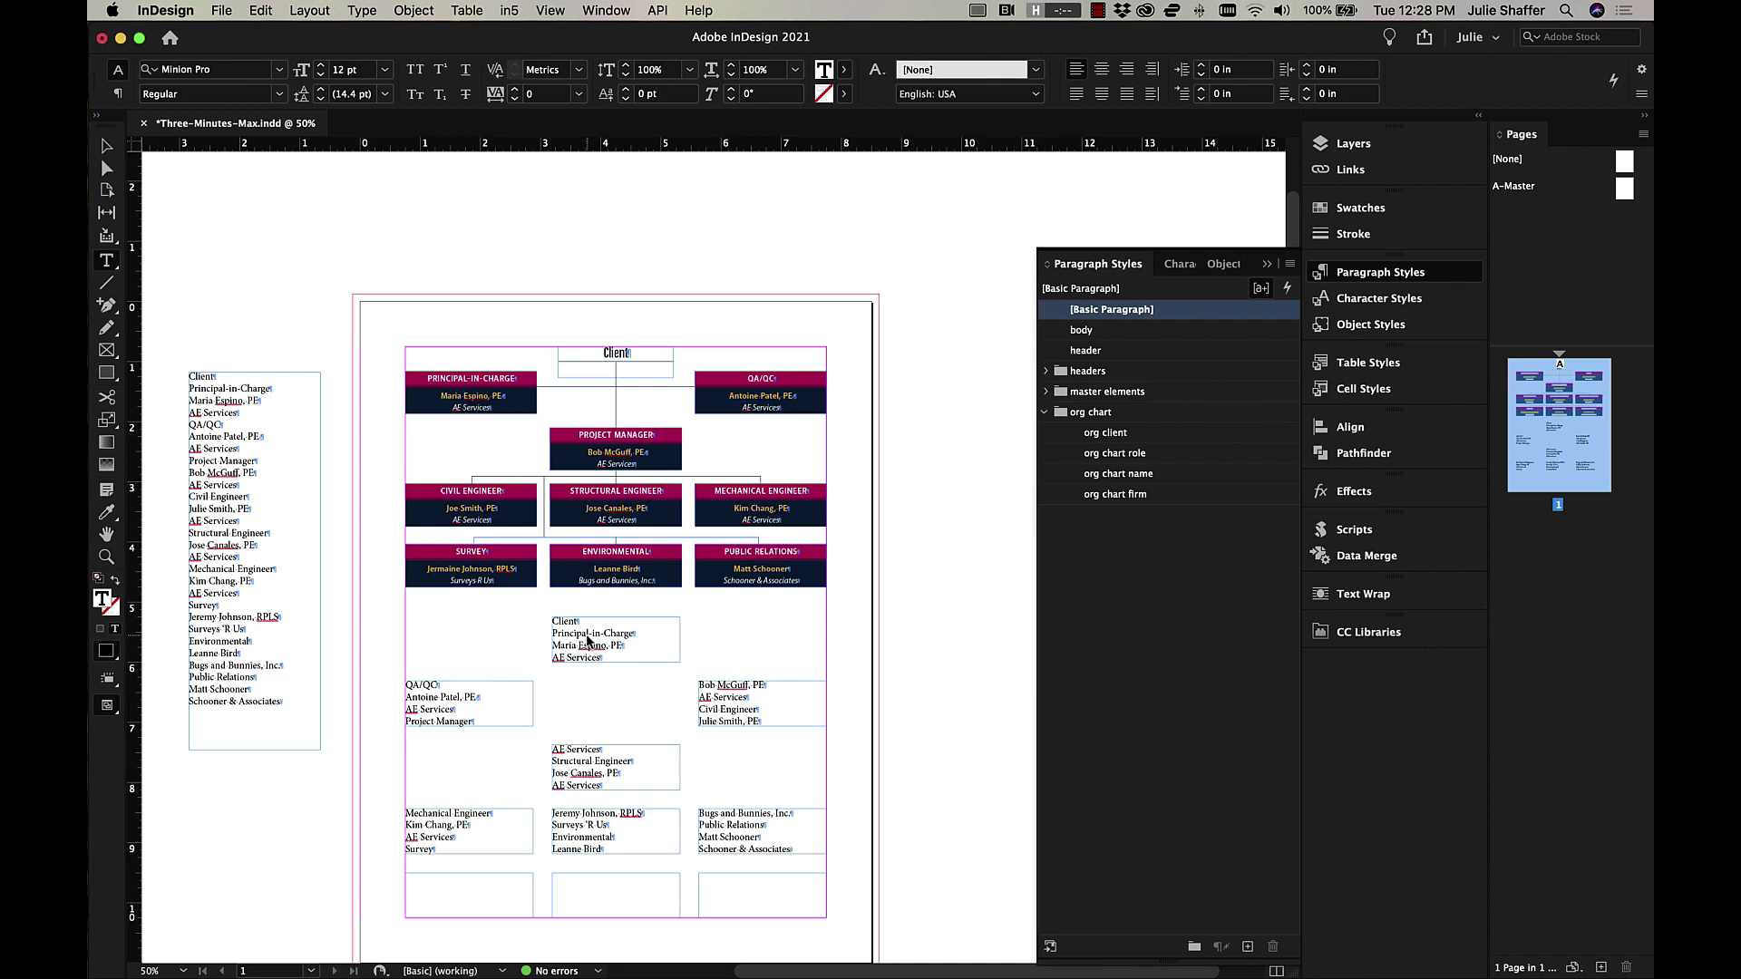
Place the insertion point inside the threaded org chart story
click(790, 849)
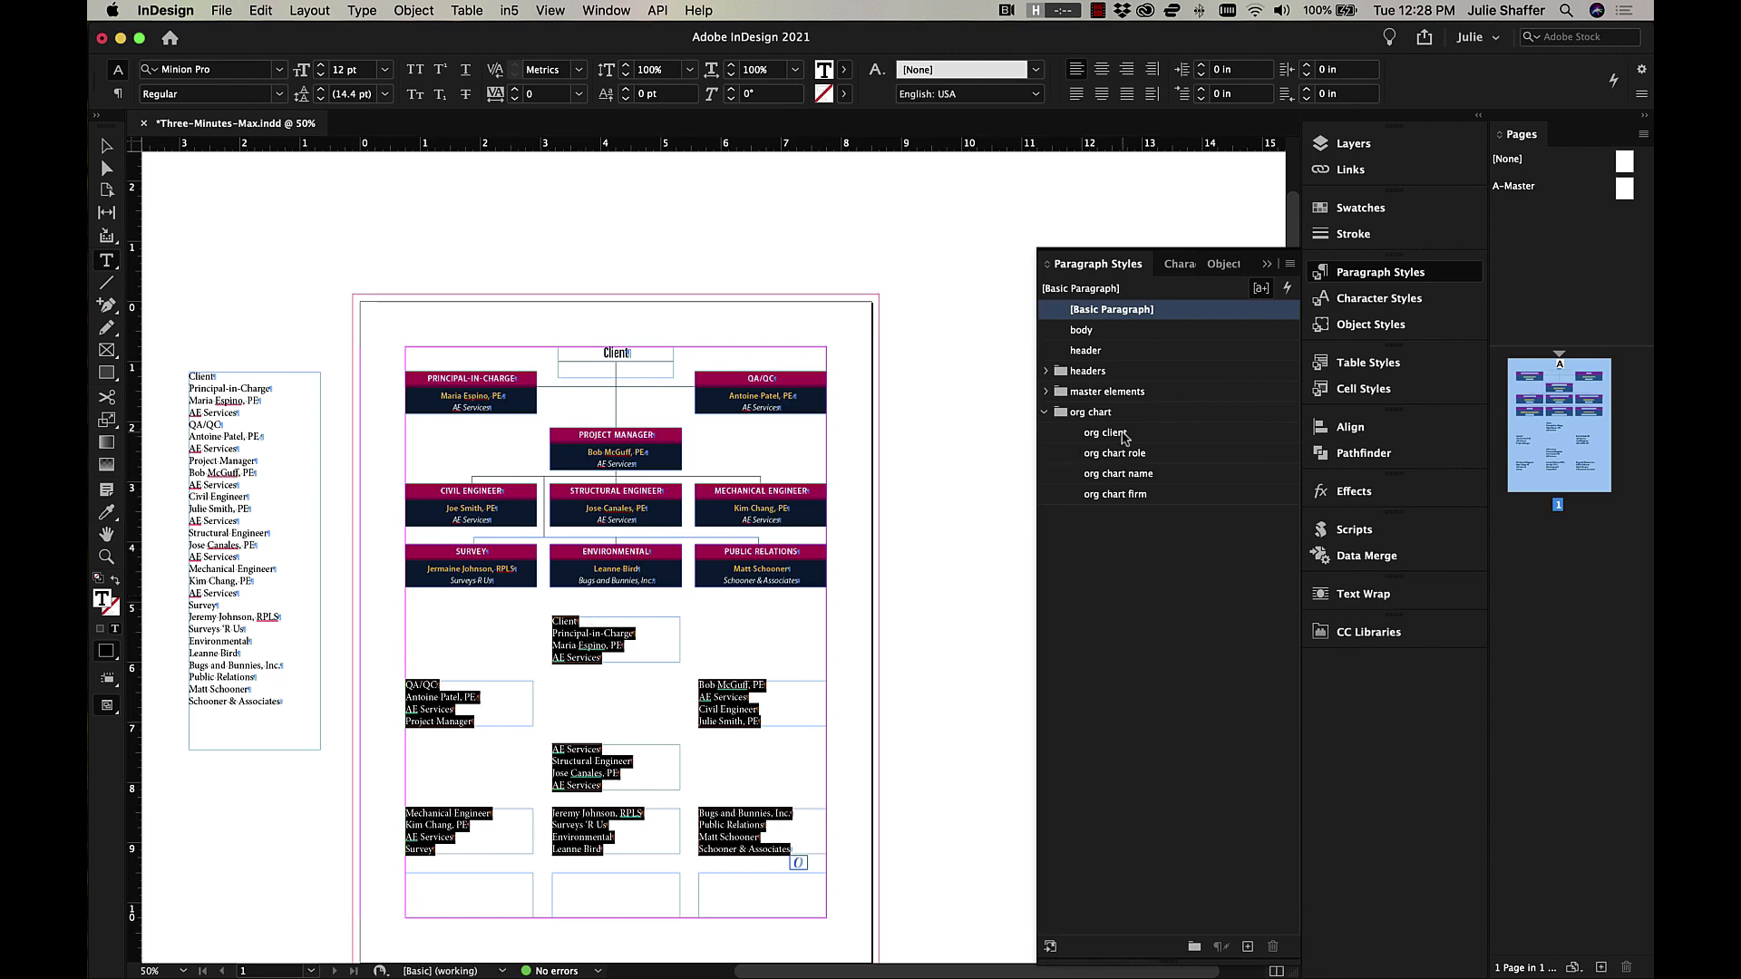
Apply 'org chart client' then Next Style down the threaded text
right_click(1105, 431)
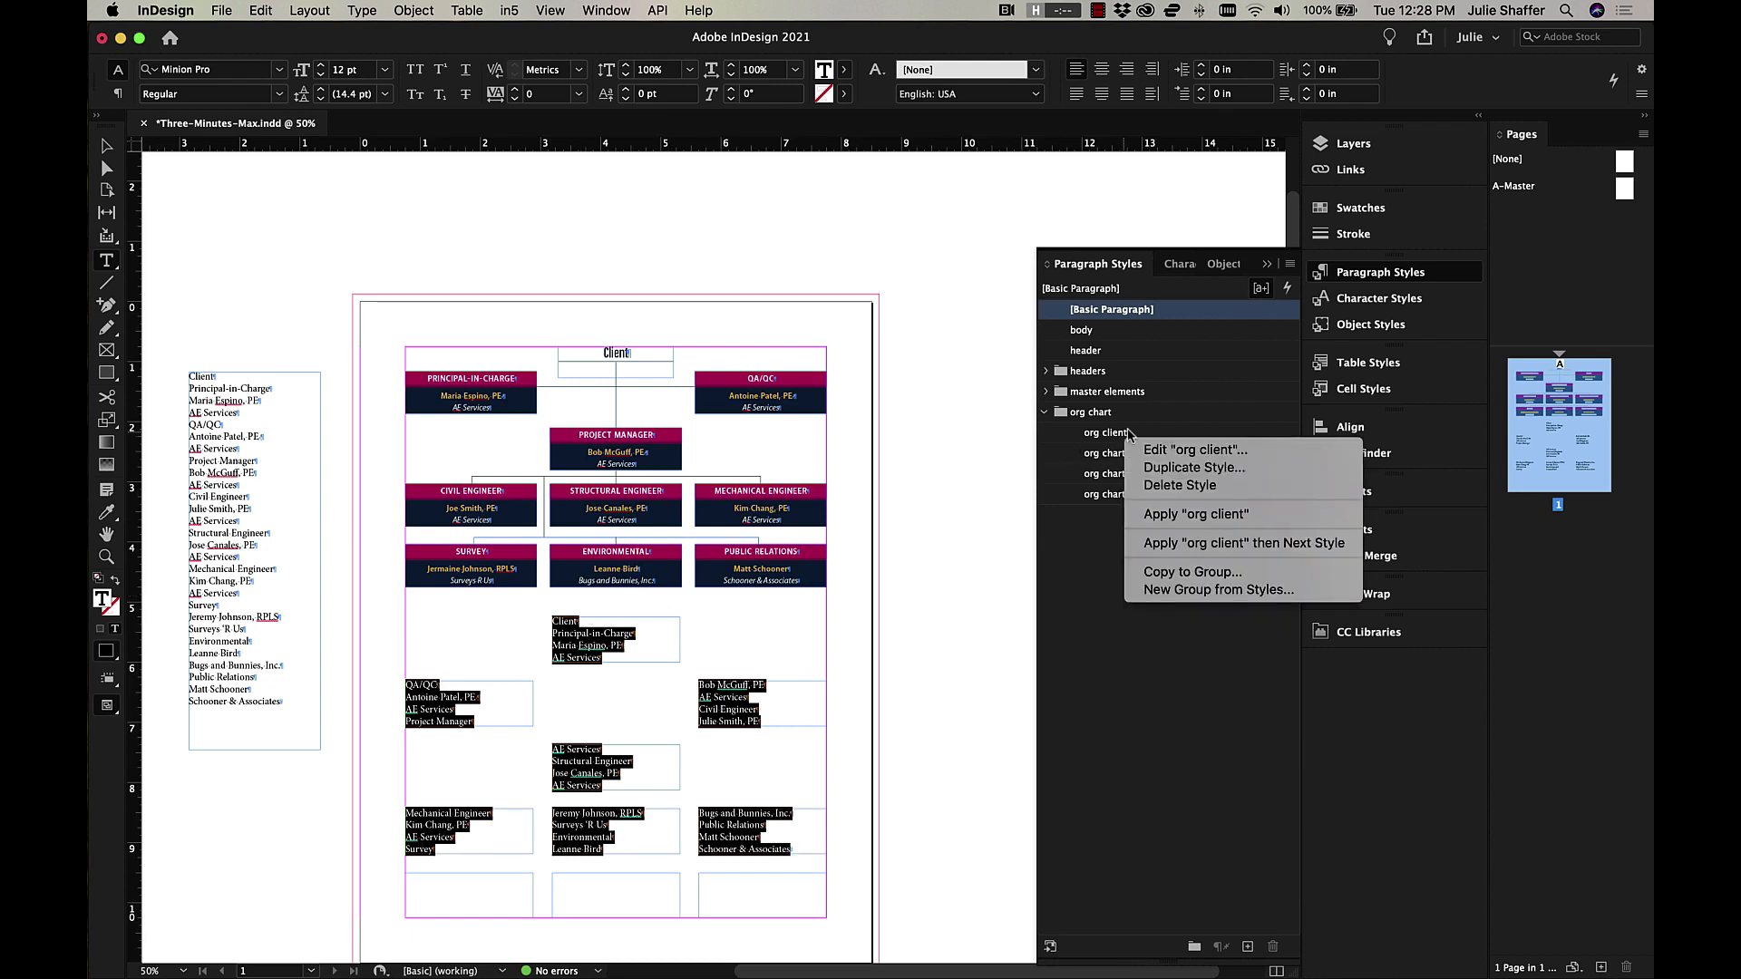
mouse_move(1151, 534)
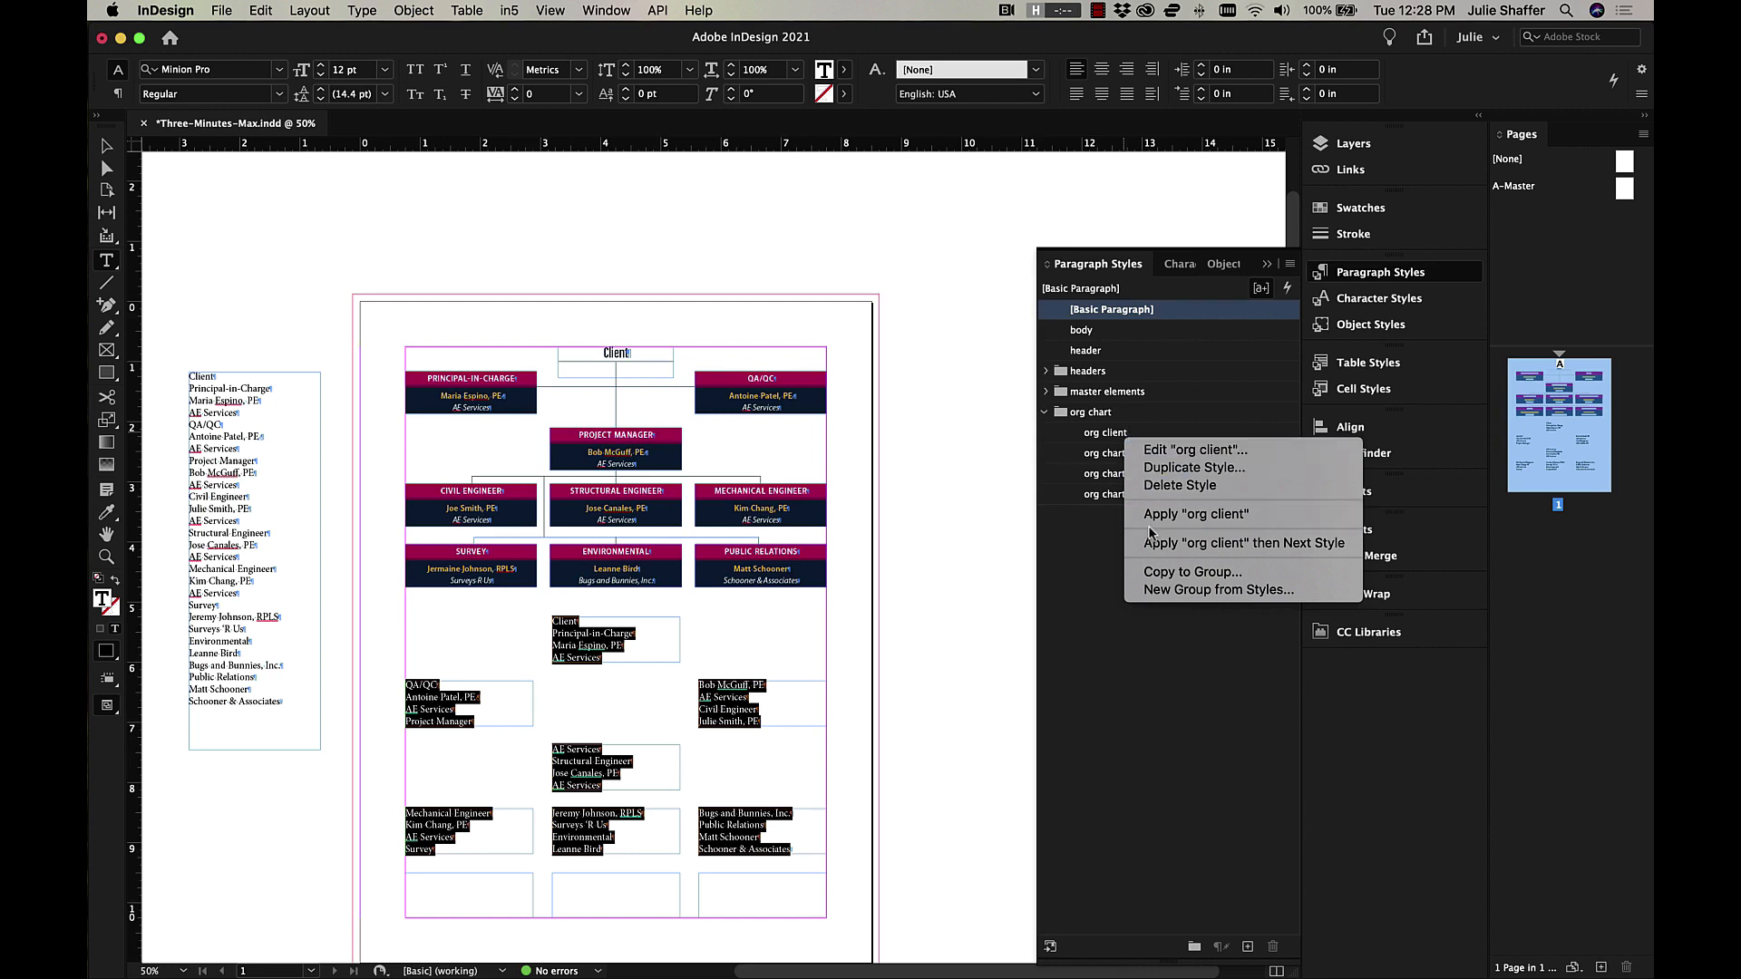
mouse_move(1240, 542)
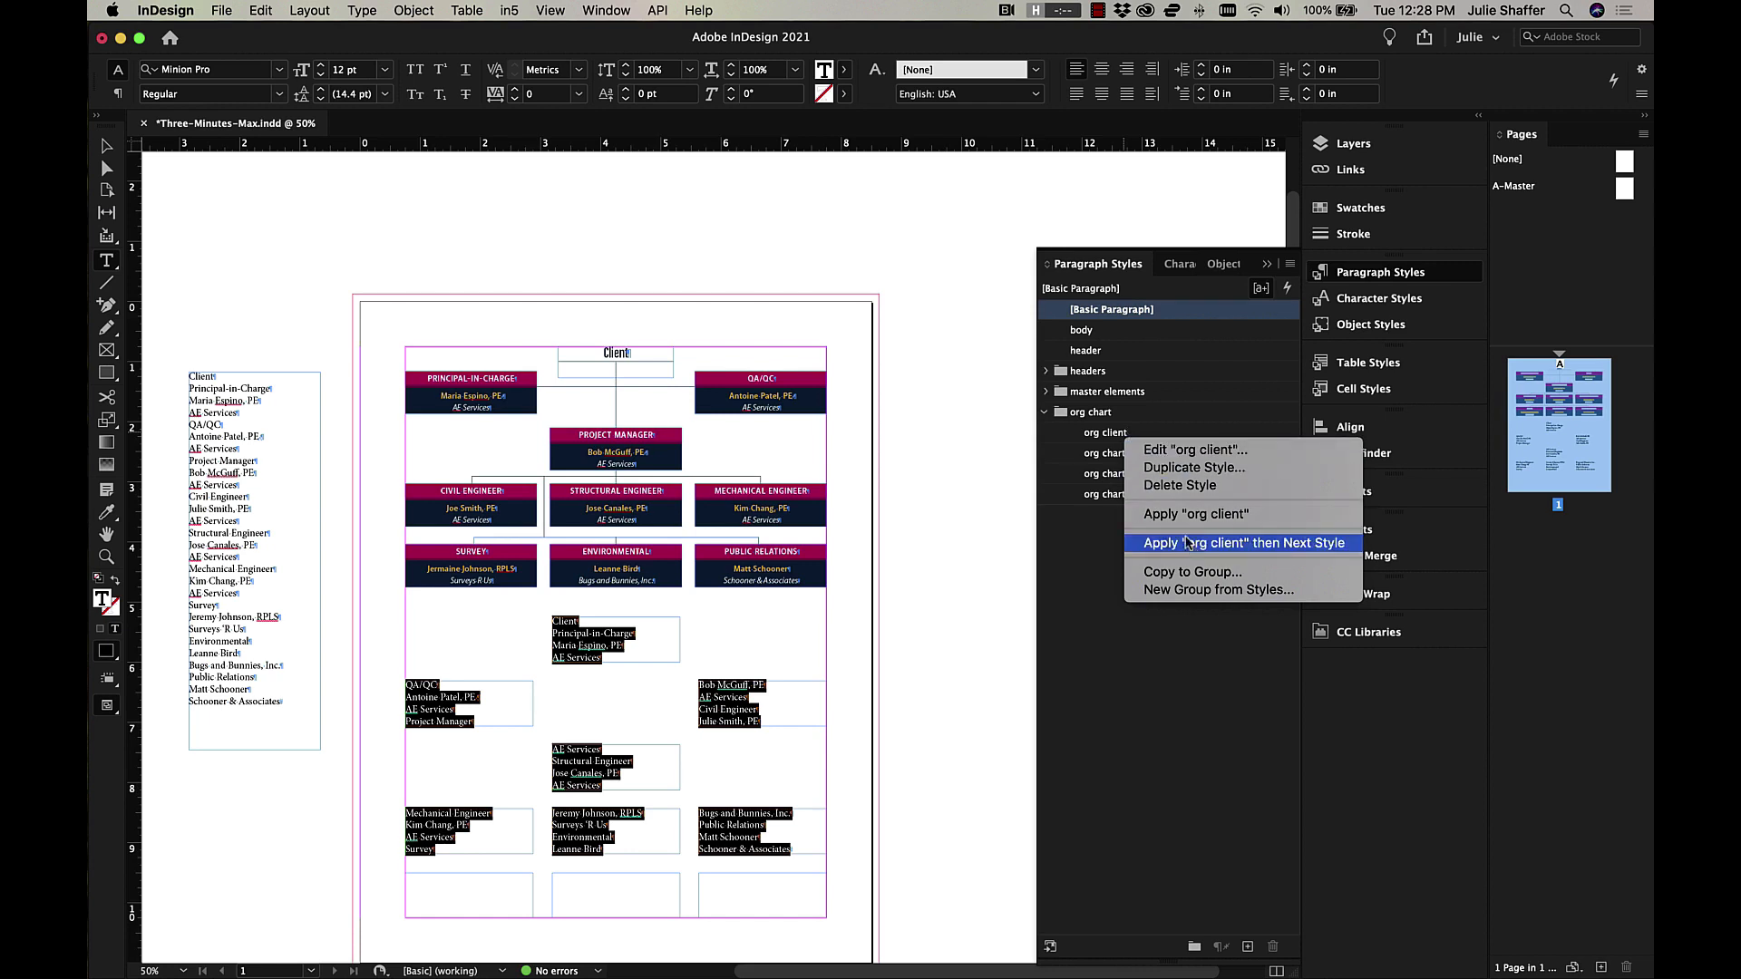
click(1244, 542)
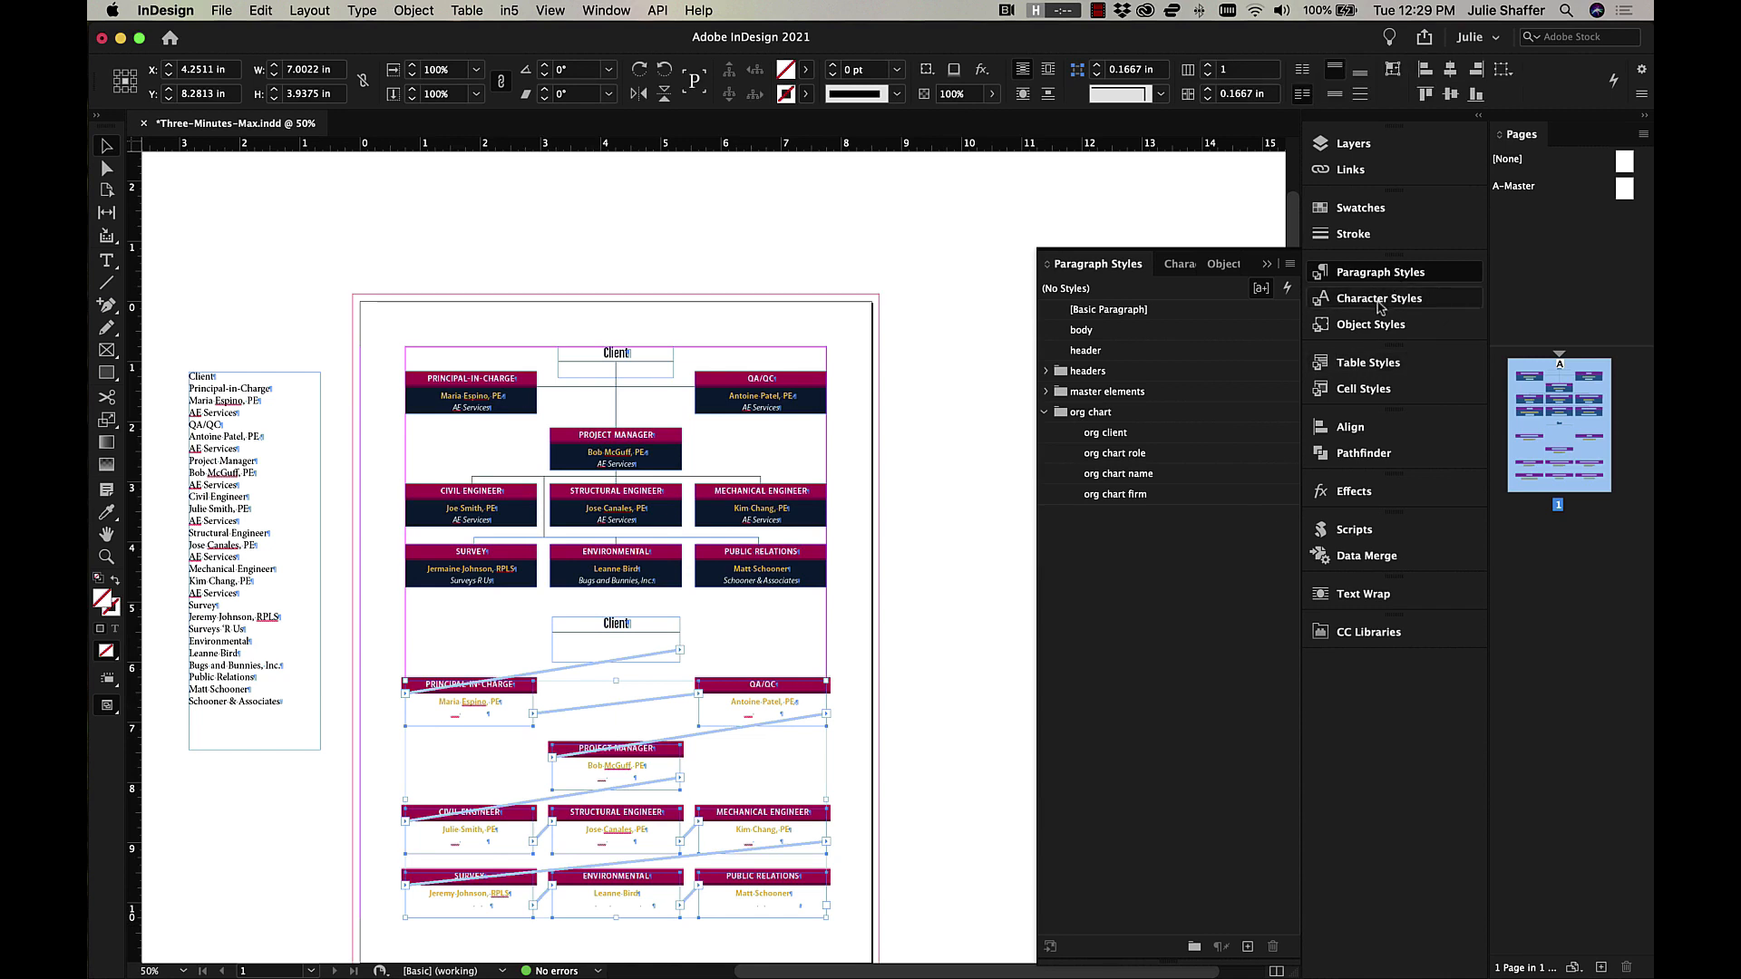
Apply the 'org box' object style to the lower chart frames
click(1371, 323)
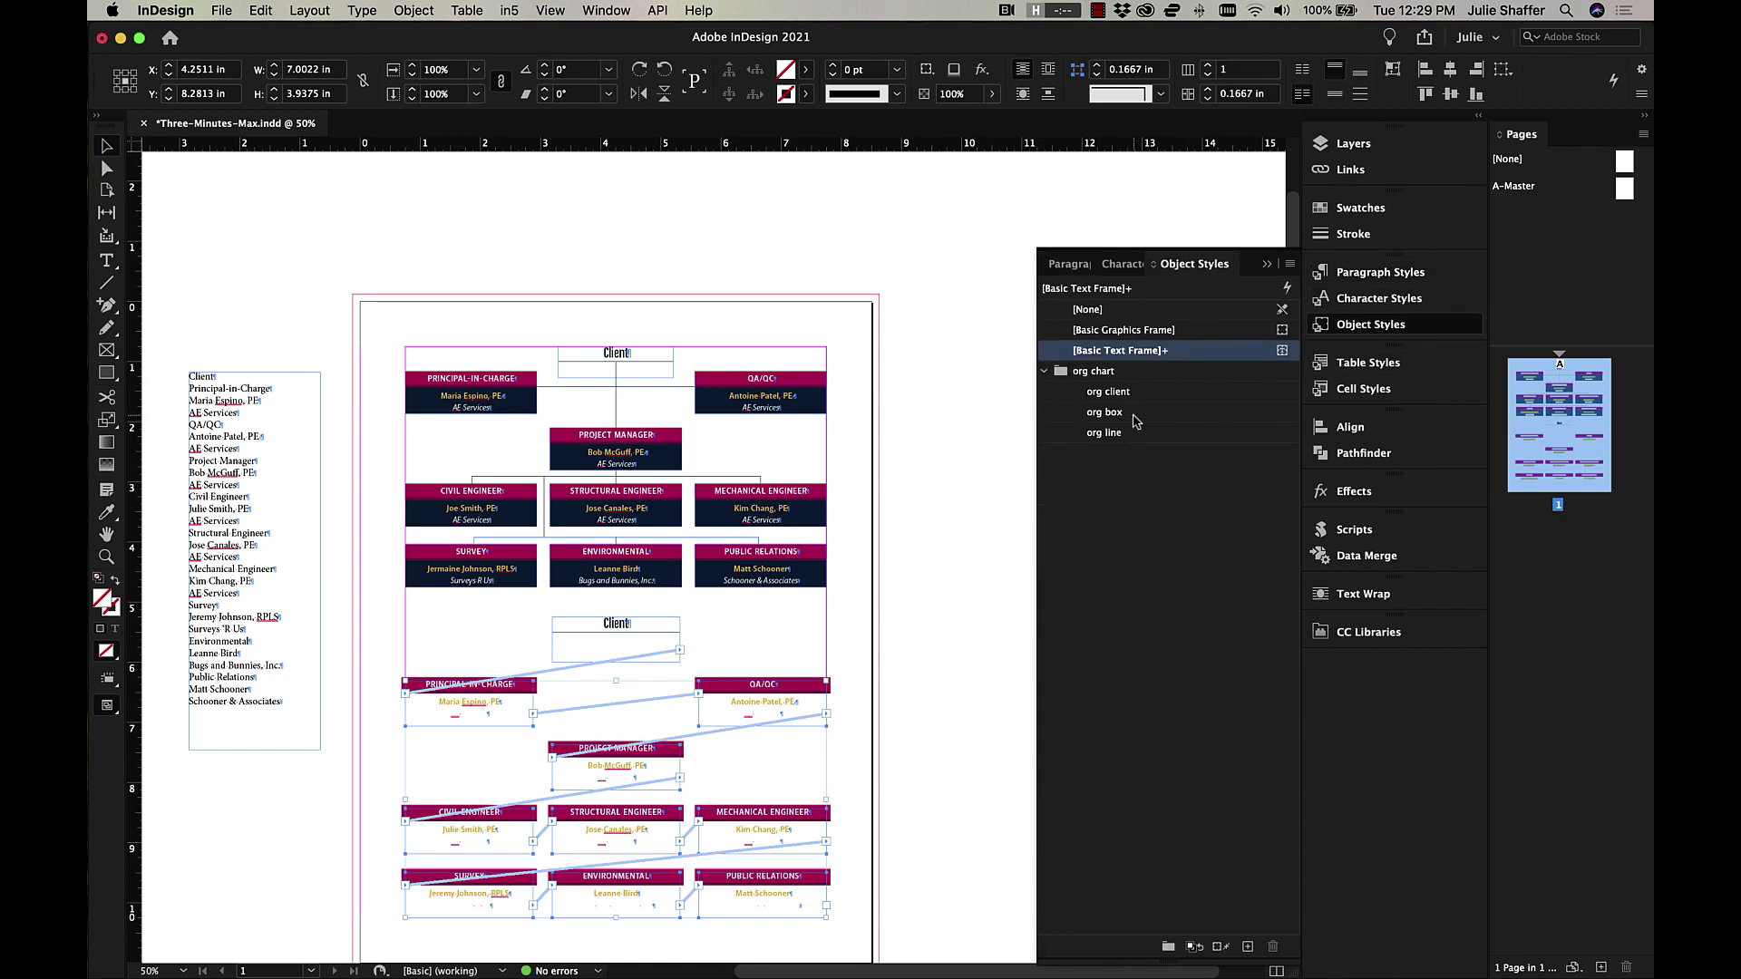
click(1106, 412)
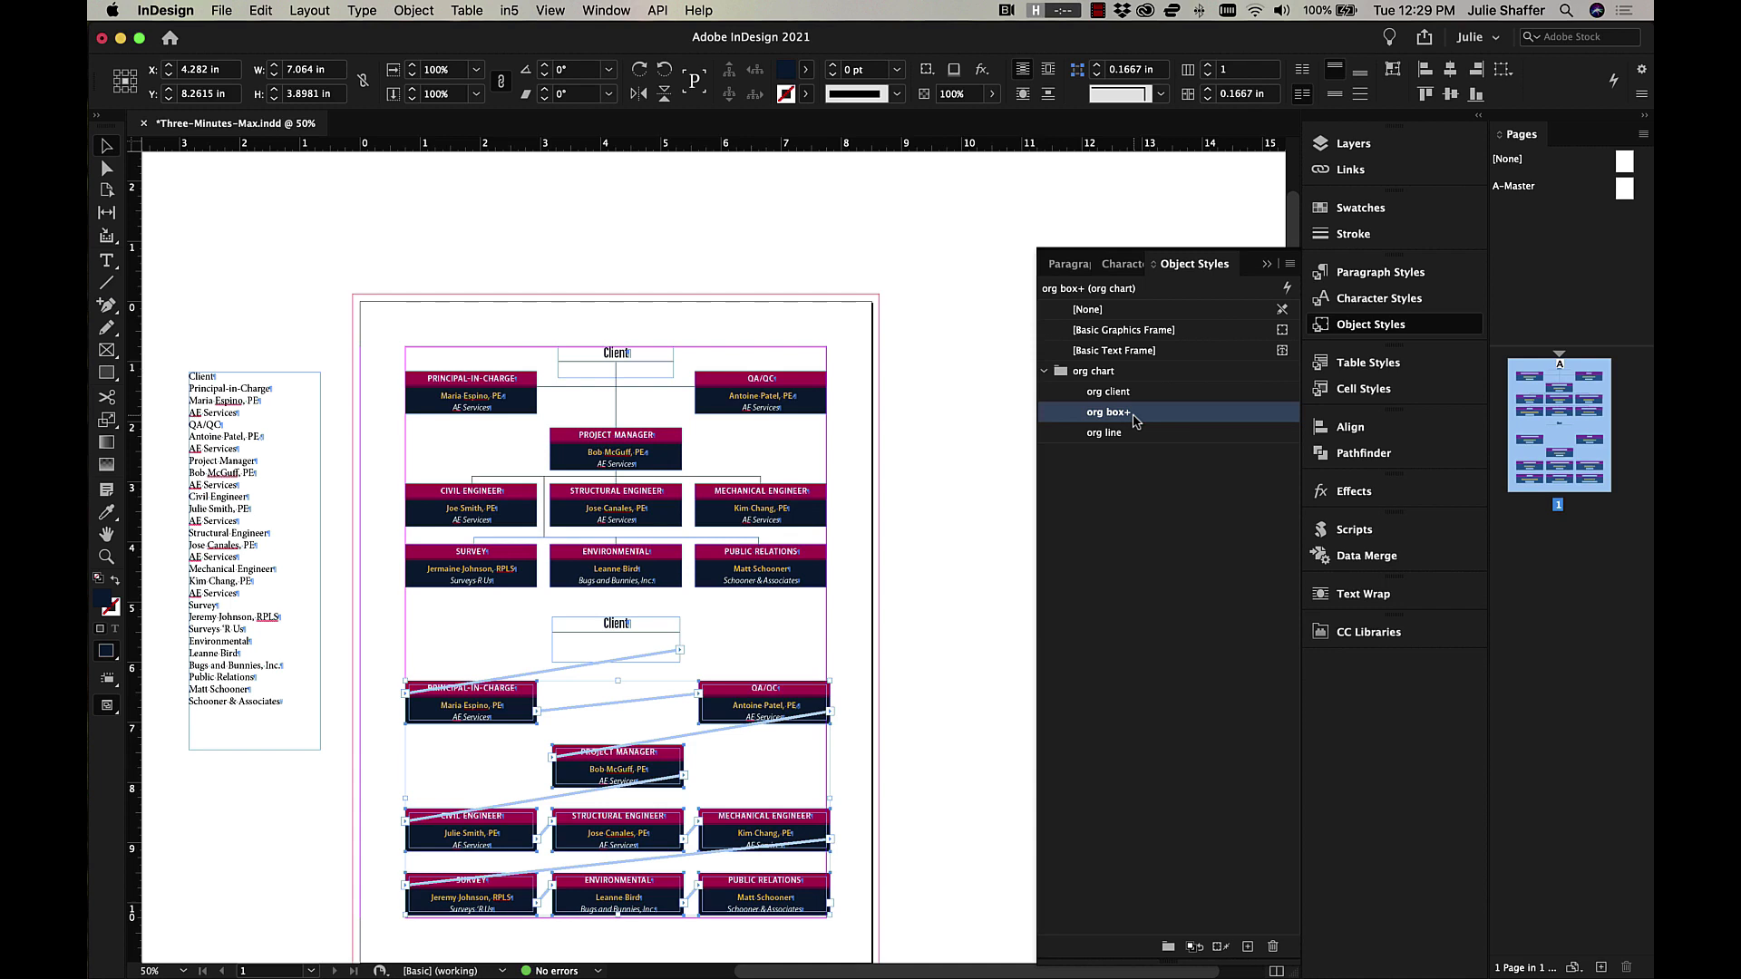
mouse_move(857, 798)
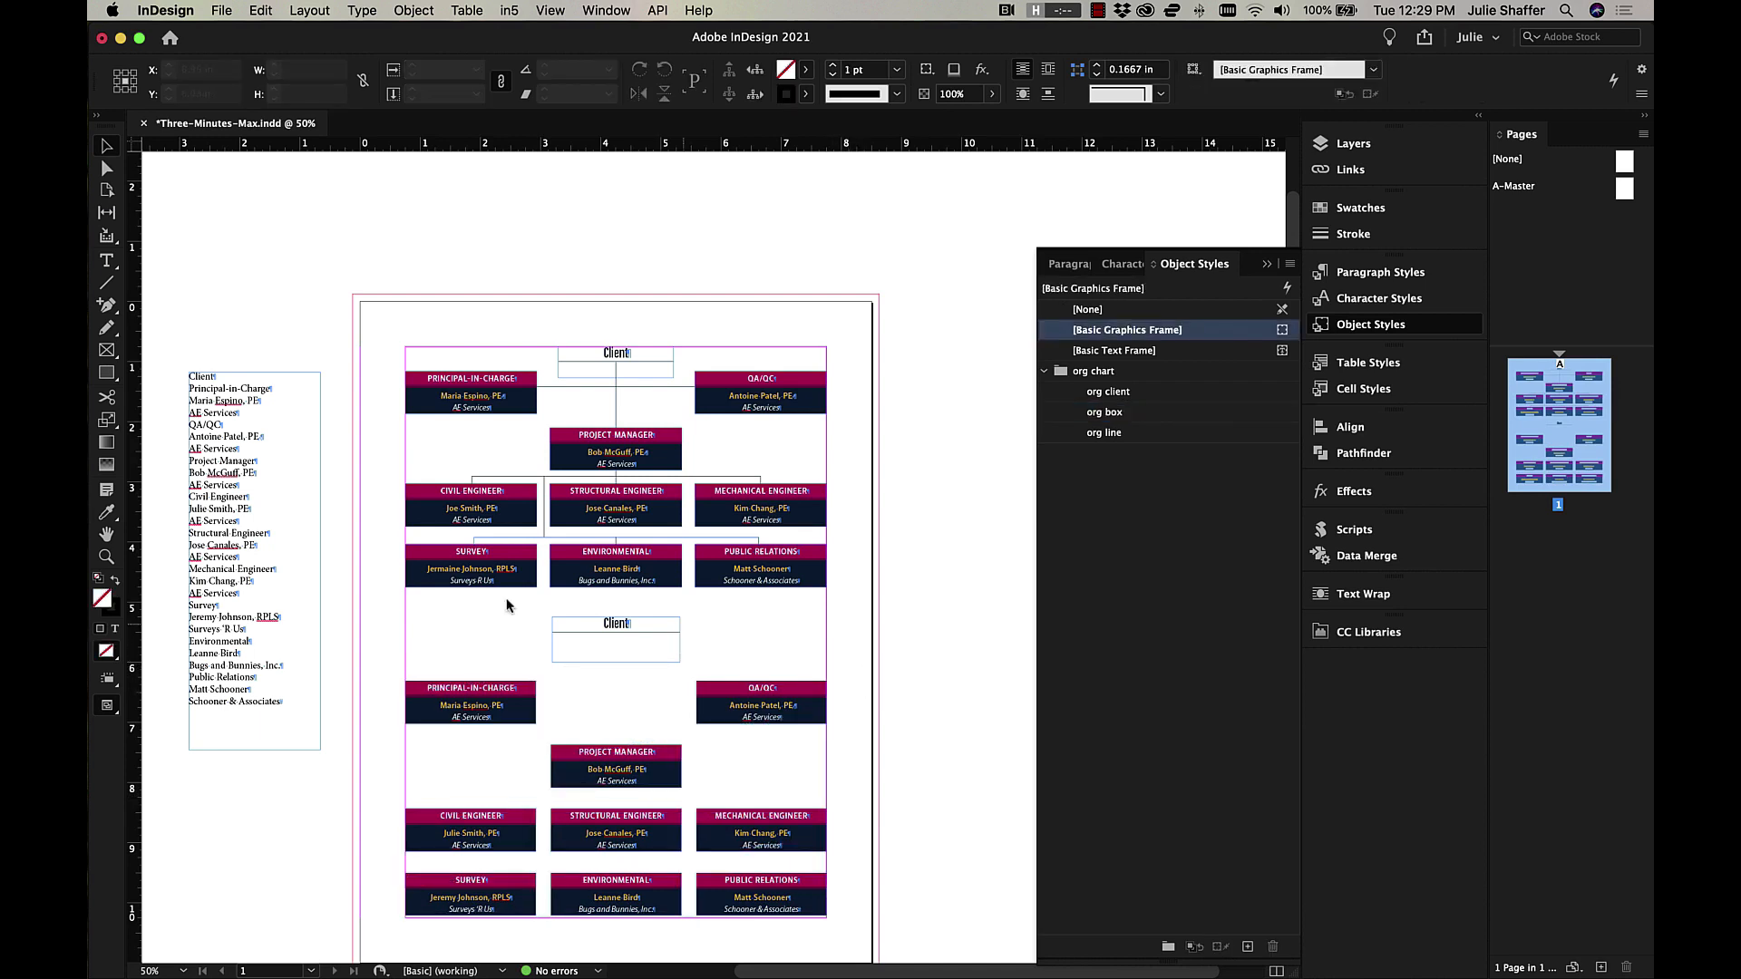
mouse_move(428, 755)
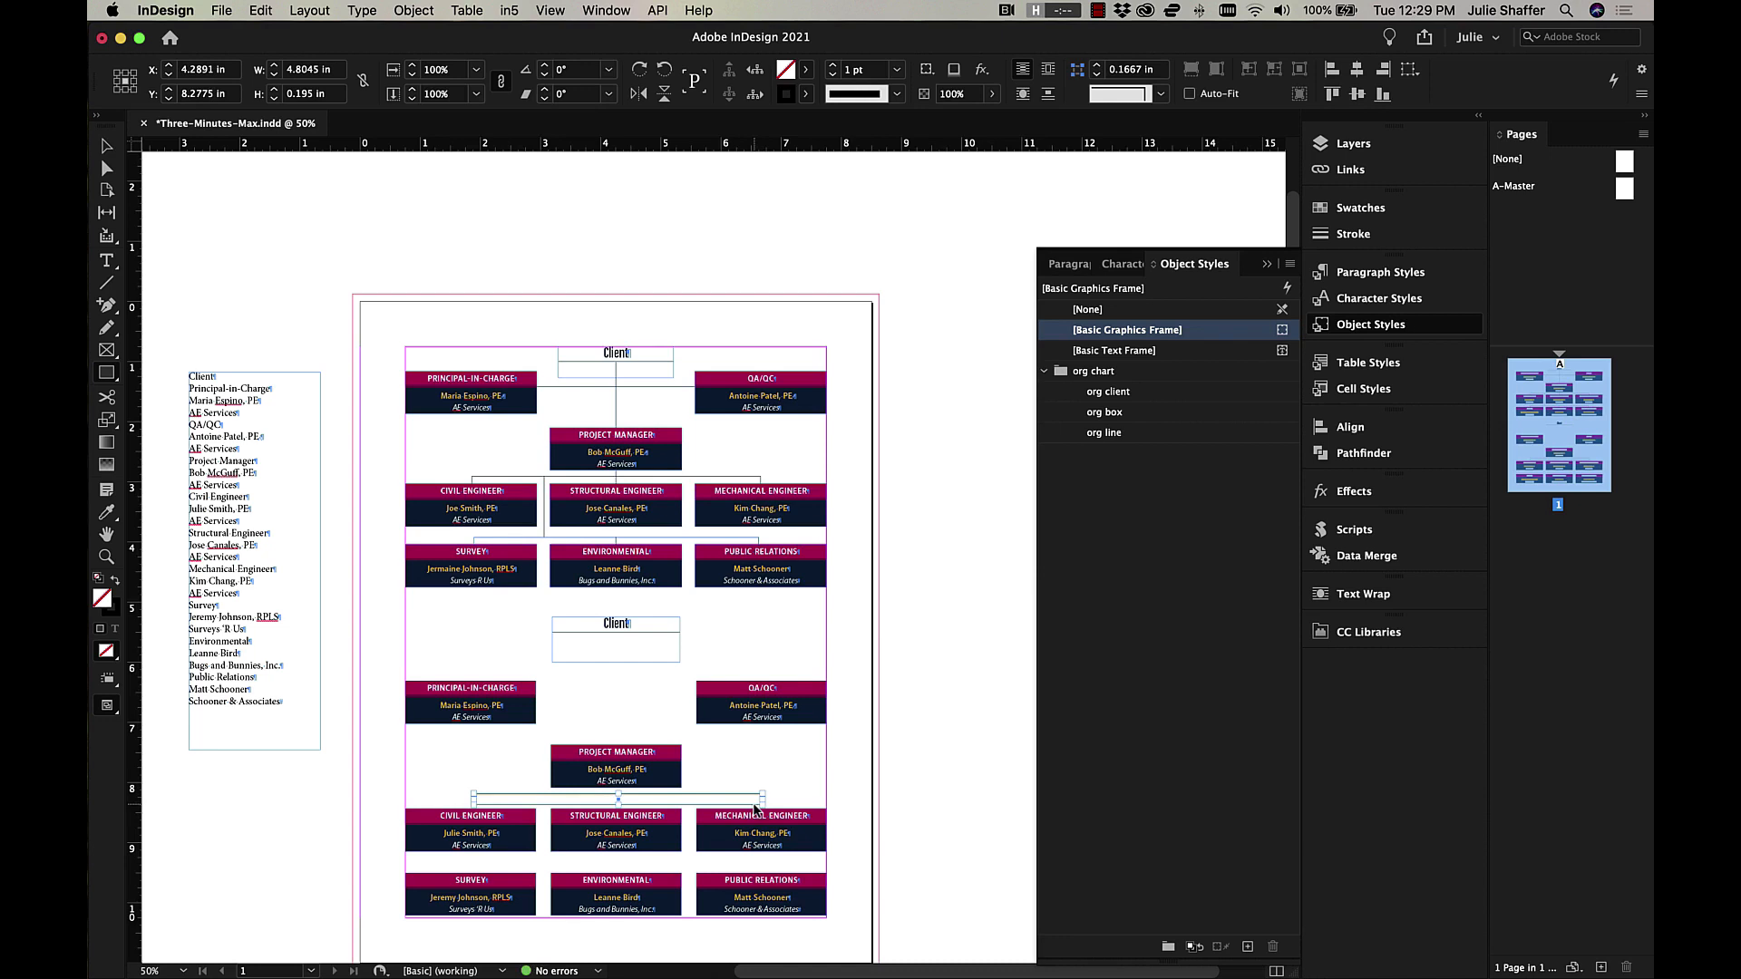
mouse_move(107, 169)
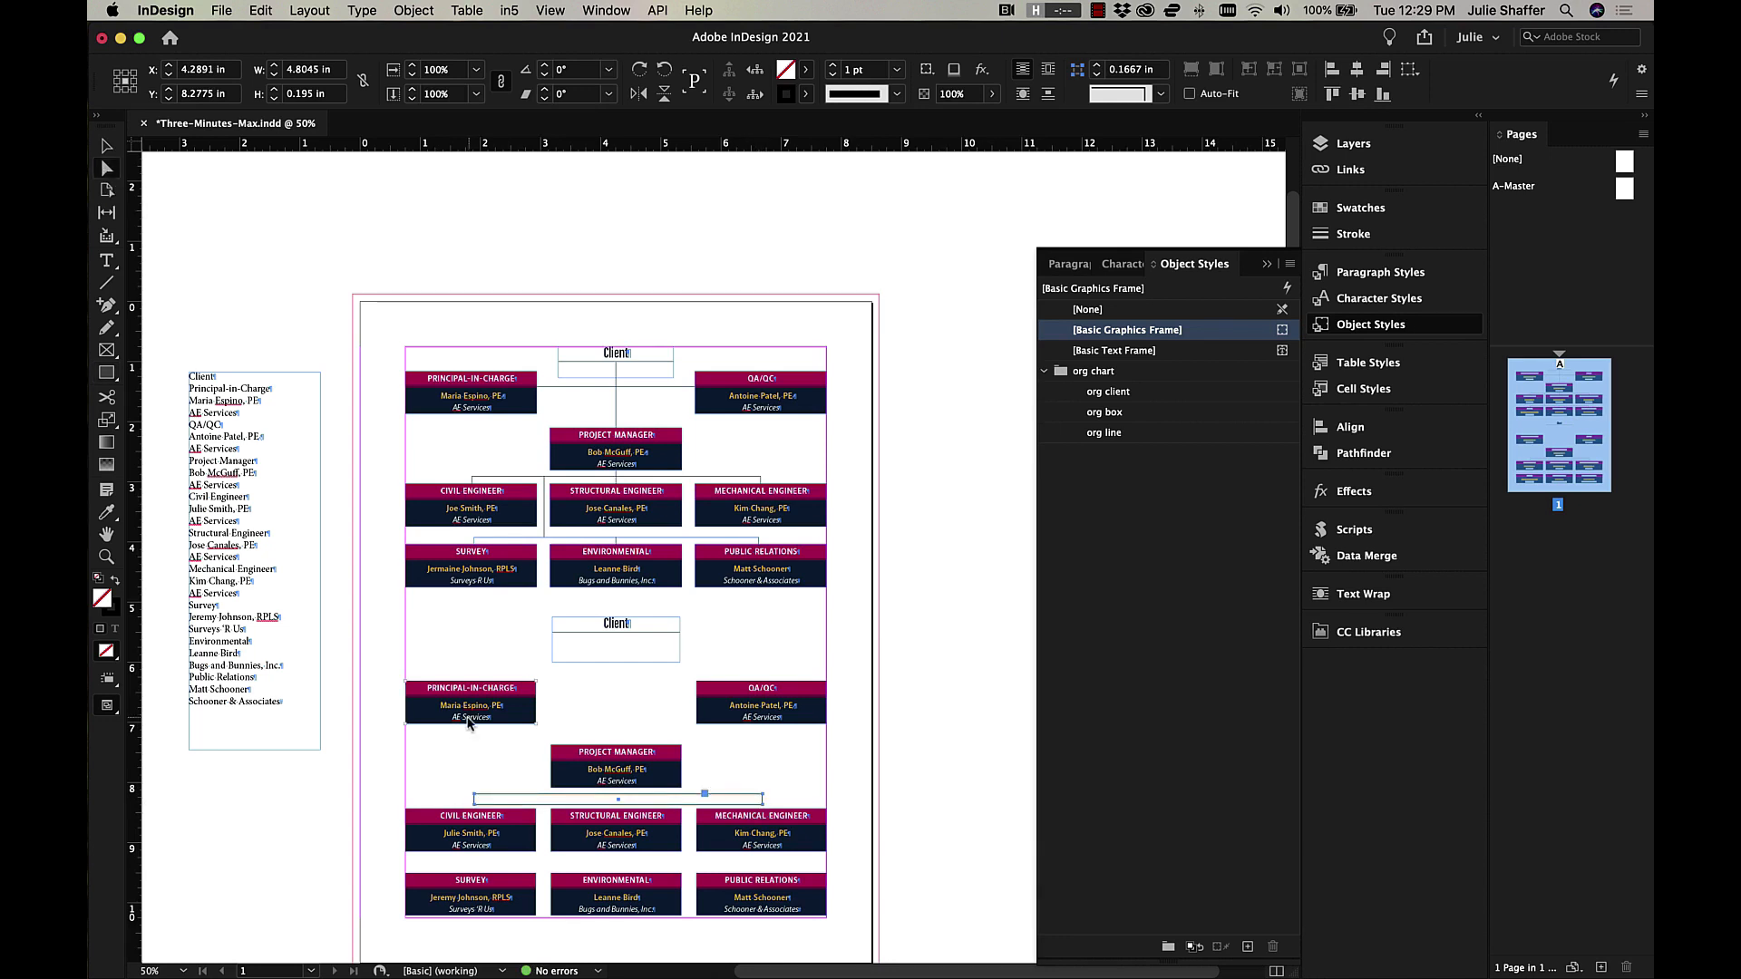
Deselect the drawn connector and continue with the next connector line
click(544, 800)
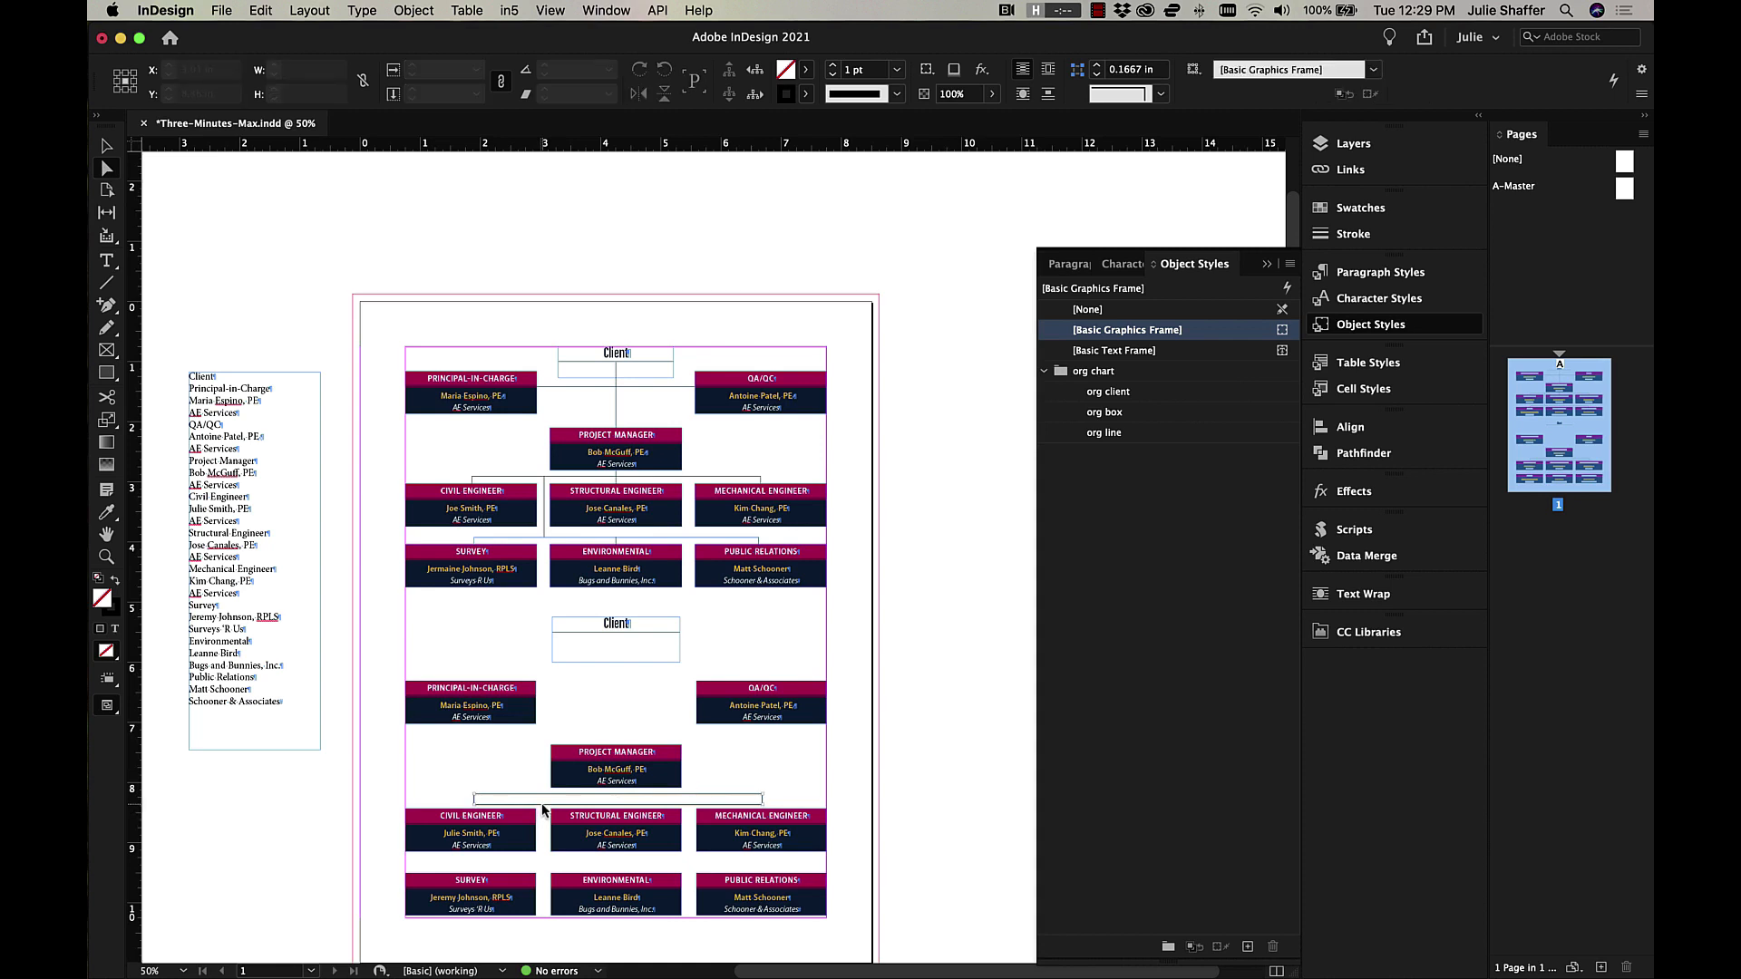
click(616, 798)
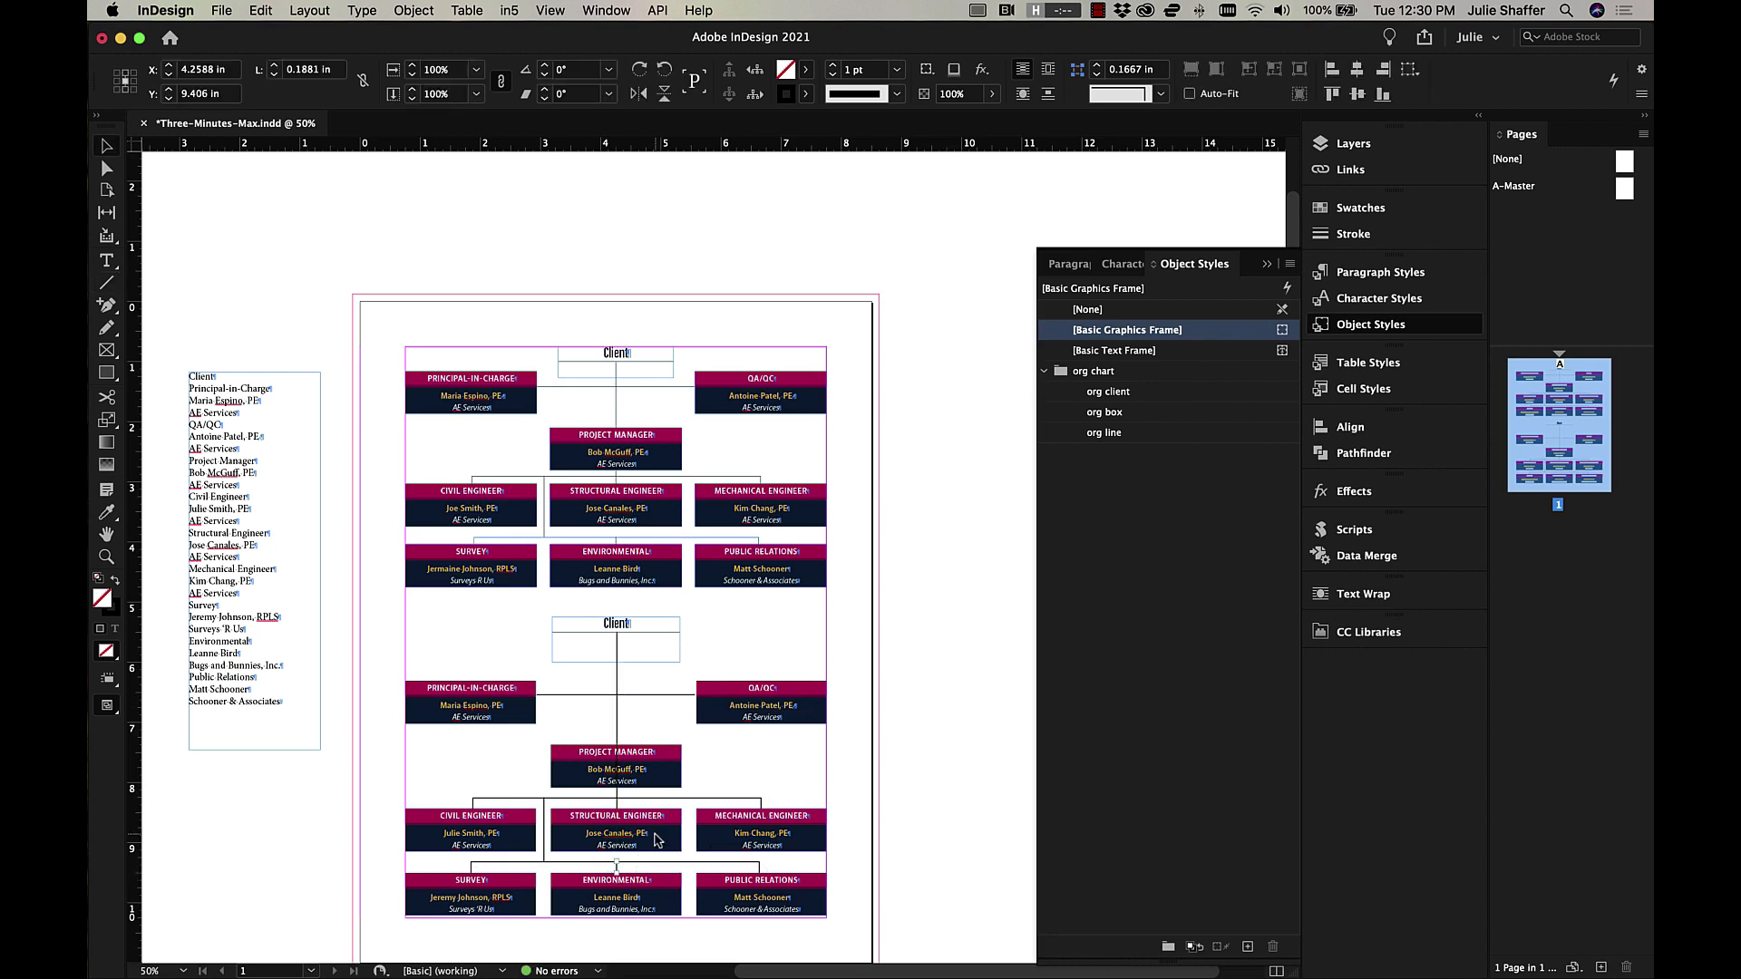
Select a lower chart box and extend the selection to all threaded frames
click(614, 767)
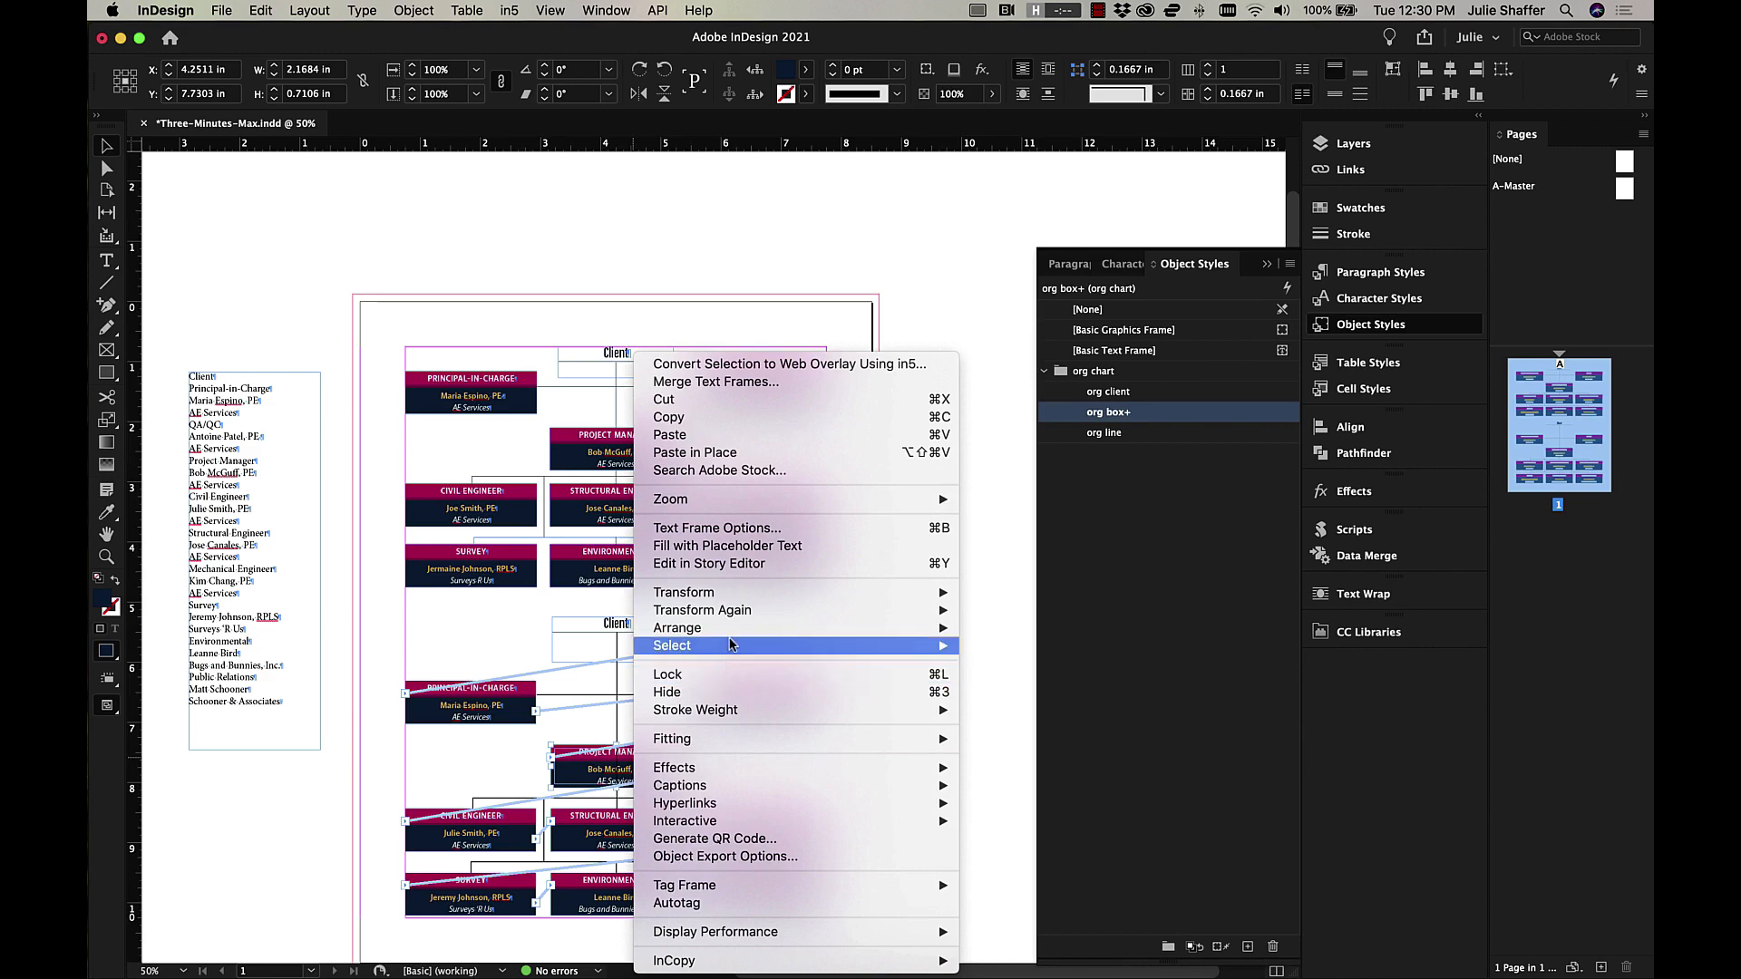
click(880, 664)
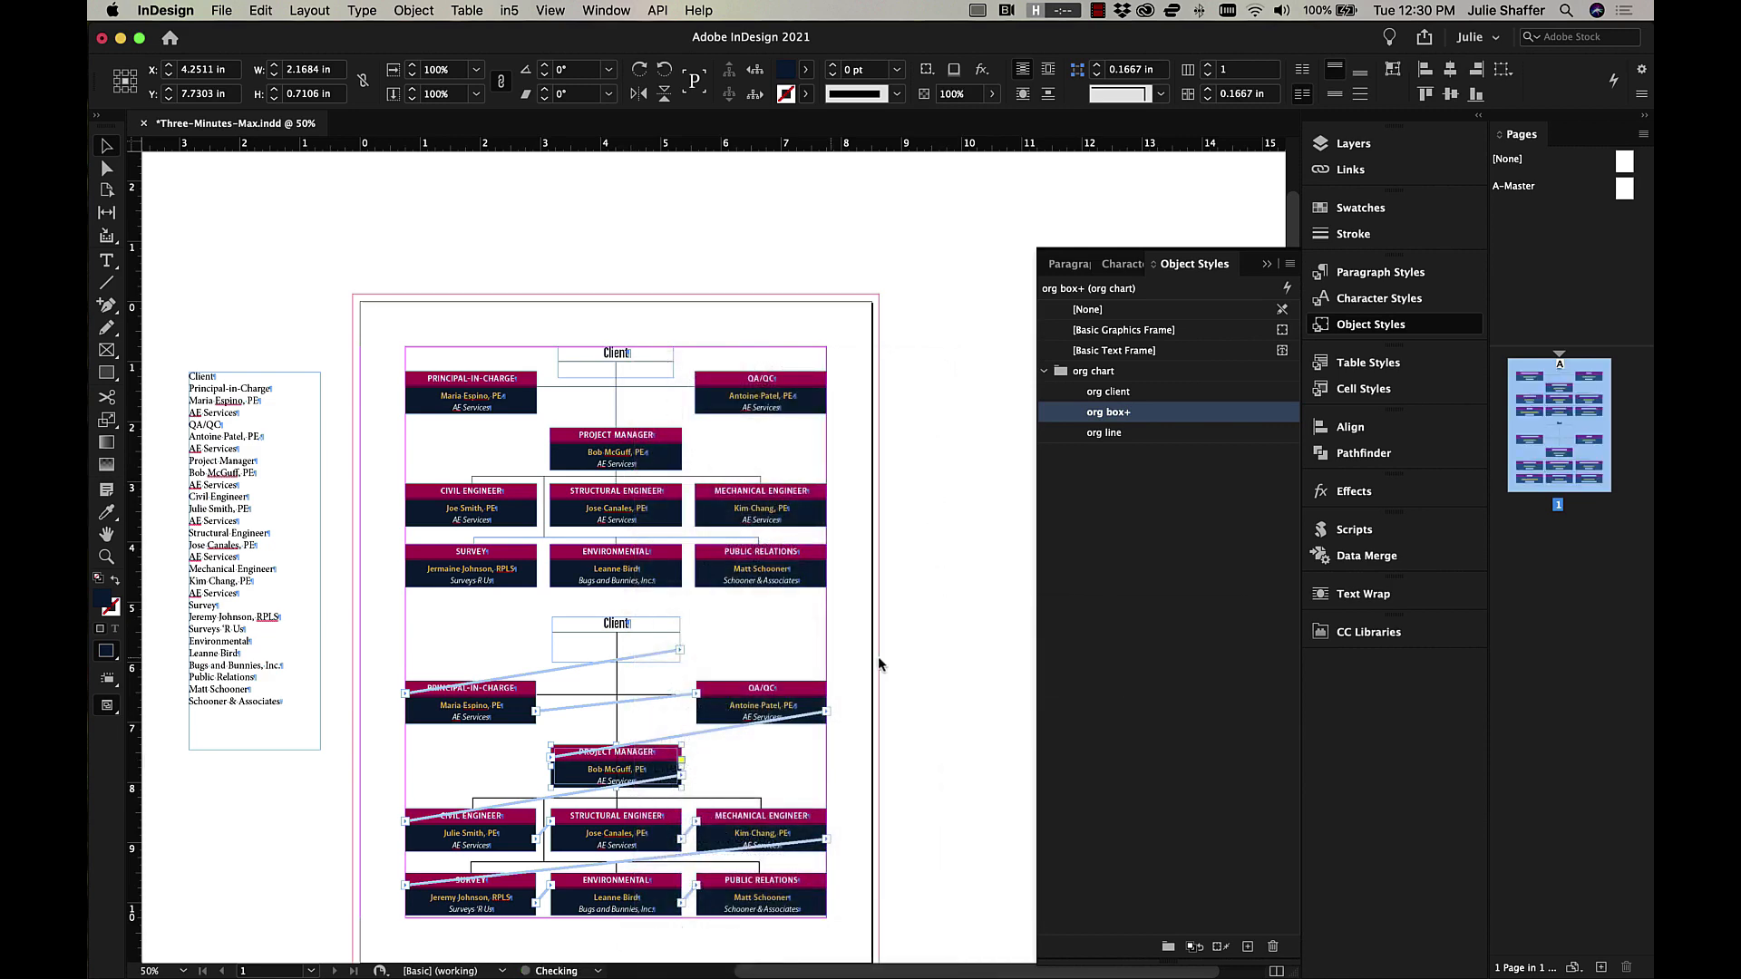